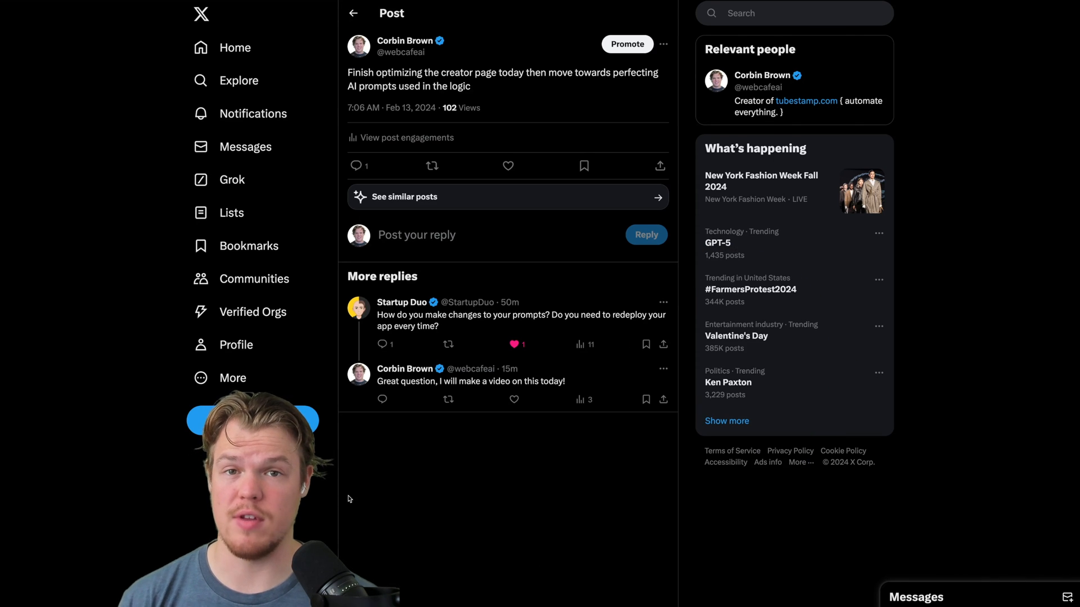
mouse_move(466, 339)
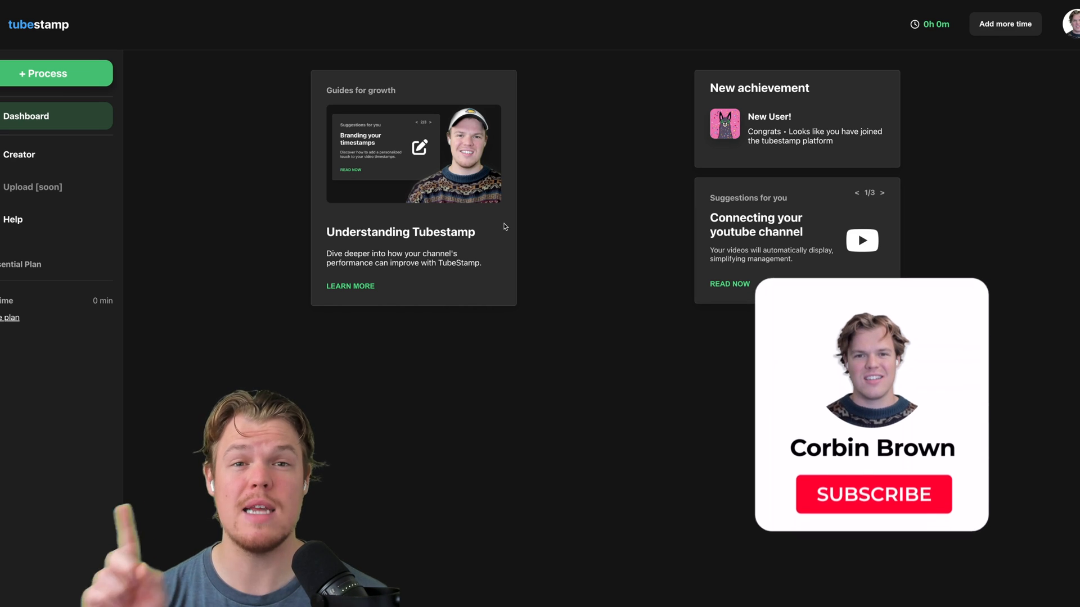
left_click(873, 493)
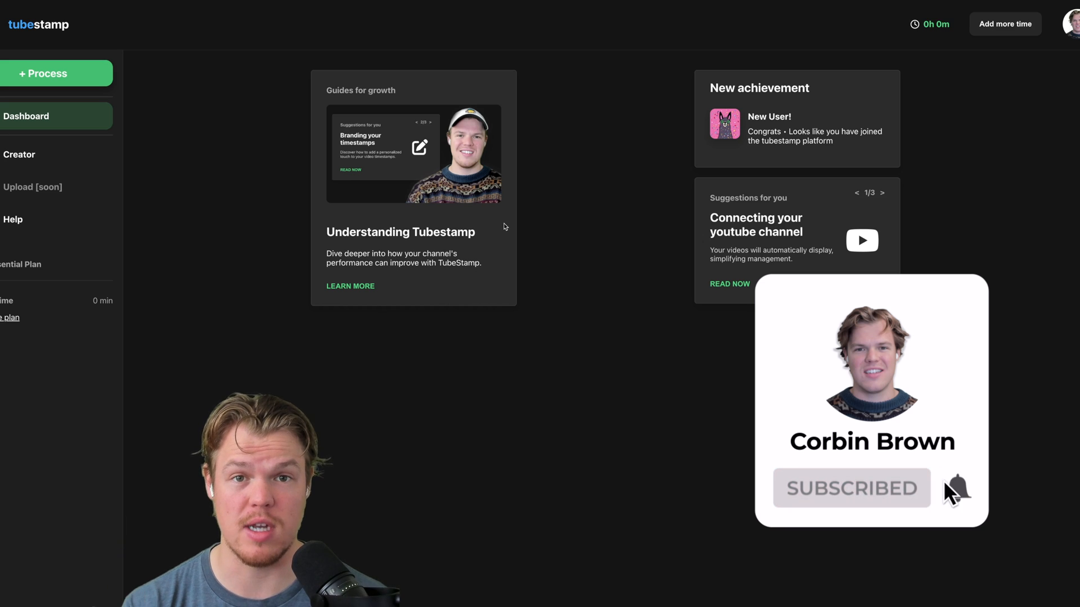
mouse_move(492, 170)
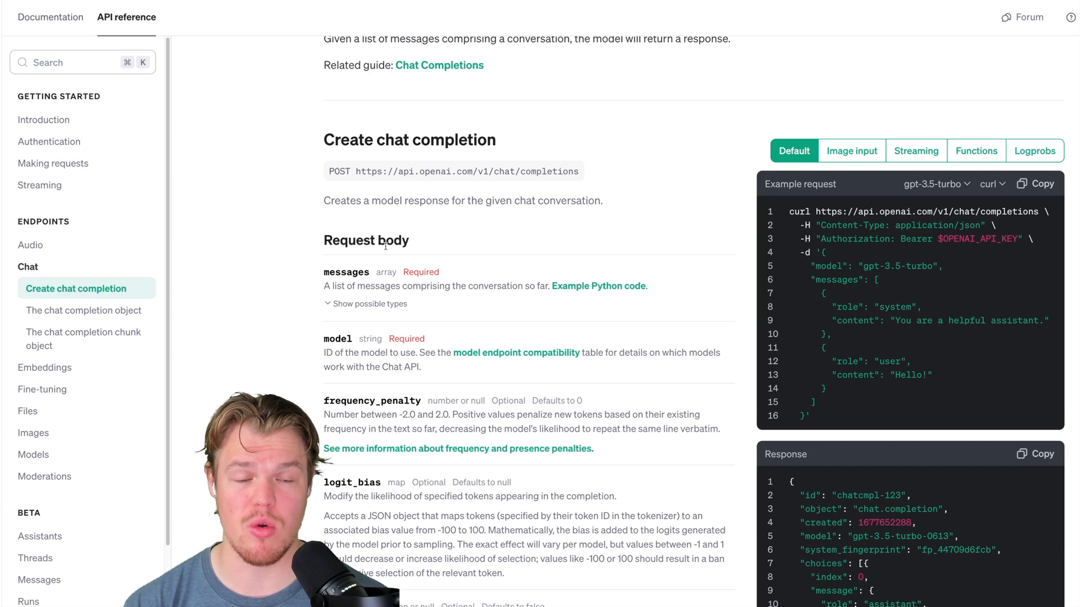
- Scroll further through the Create chat completion reference page
scroll("down", 3)
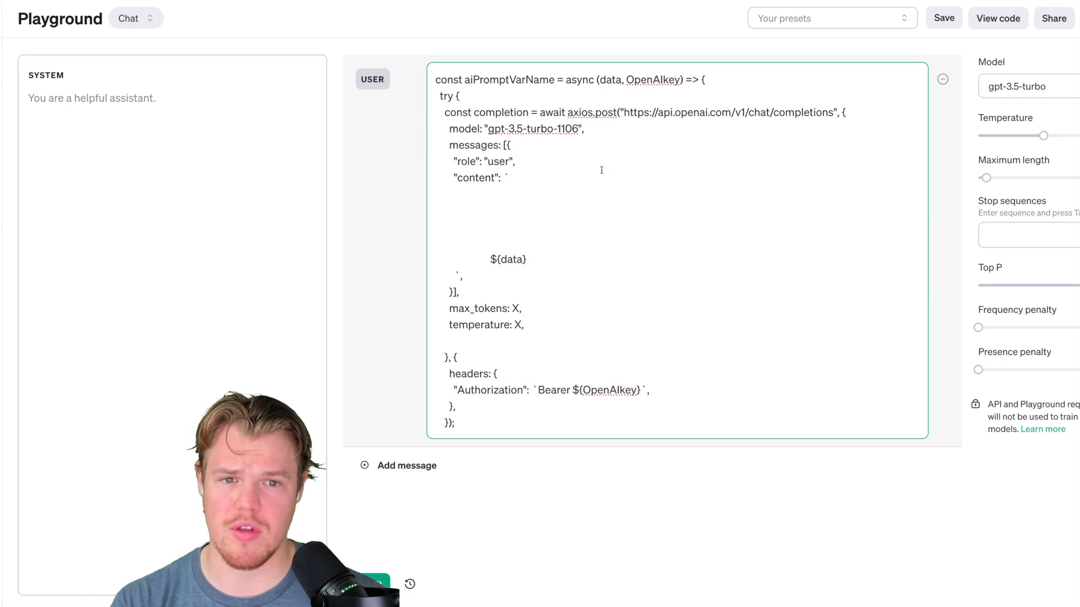
double_click(655, 80)
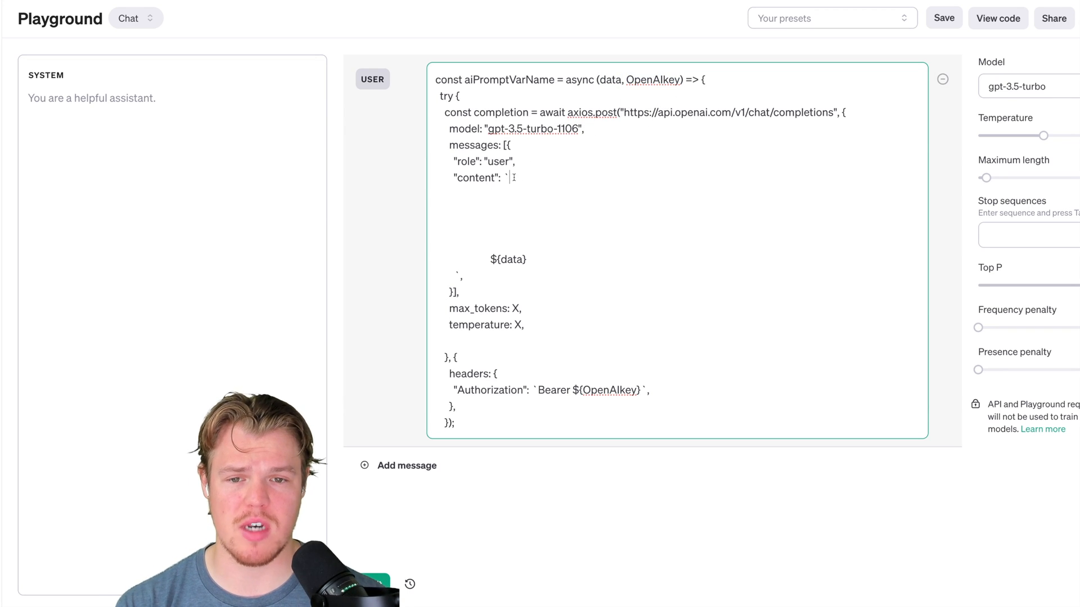
double_click(508, 260)
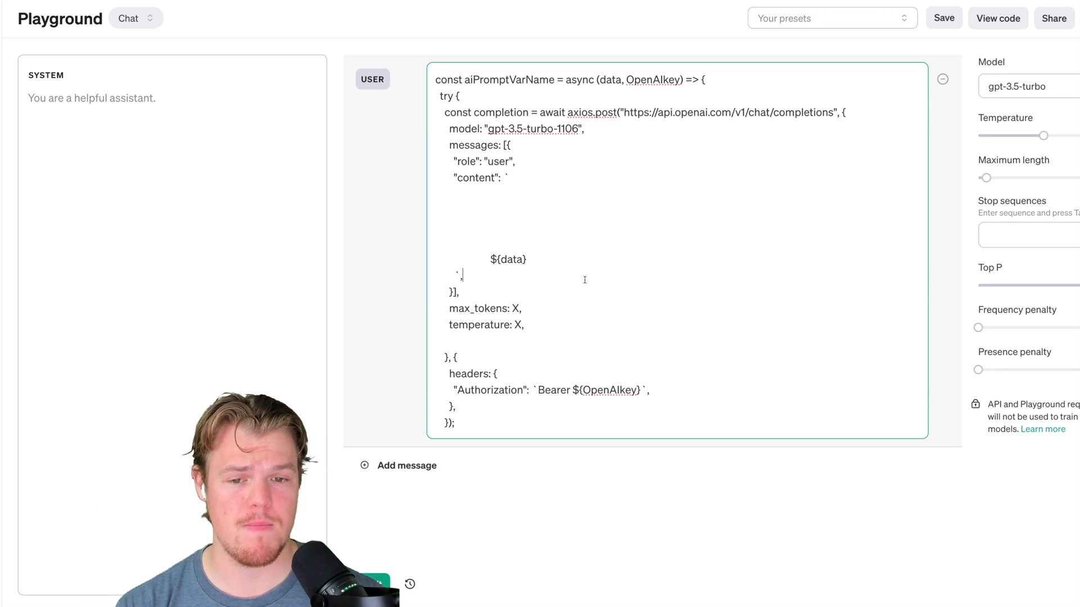
- Replace the max_tokens placeholder X with 500-1000 in the axios template
double_click(514, 309)
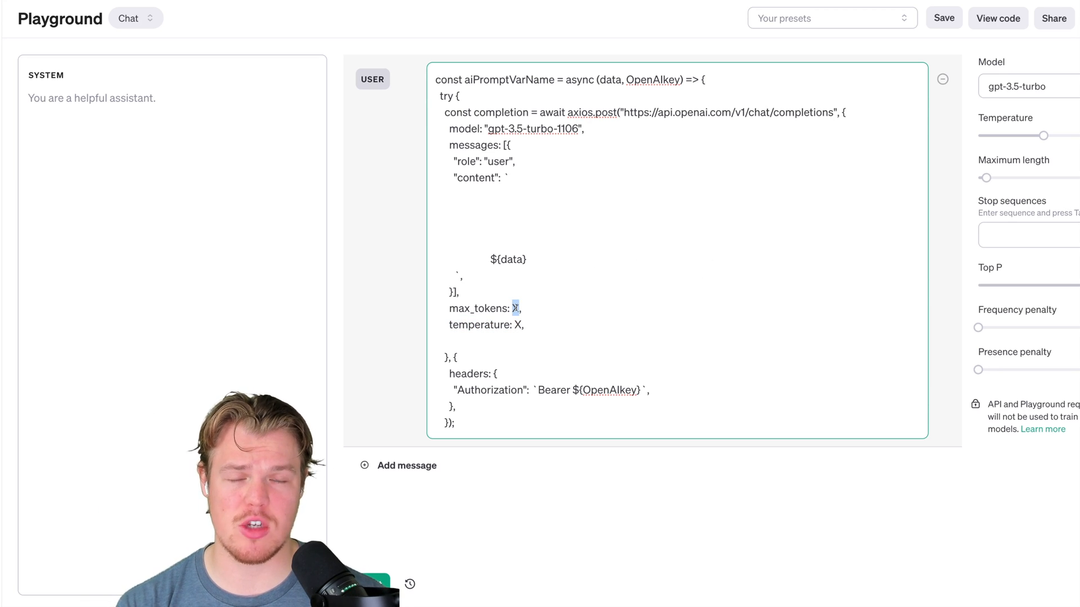
type("500-")
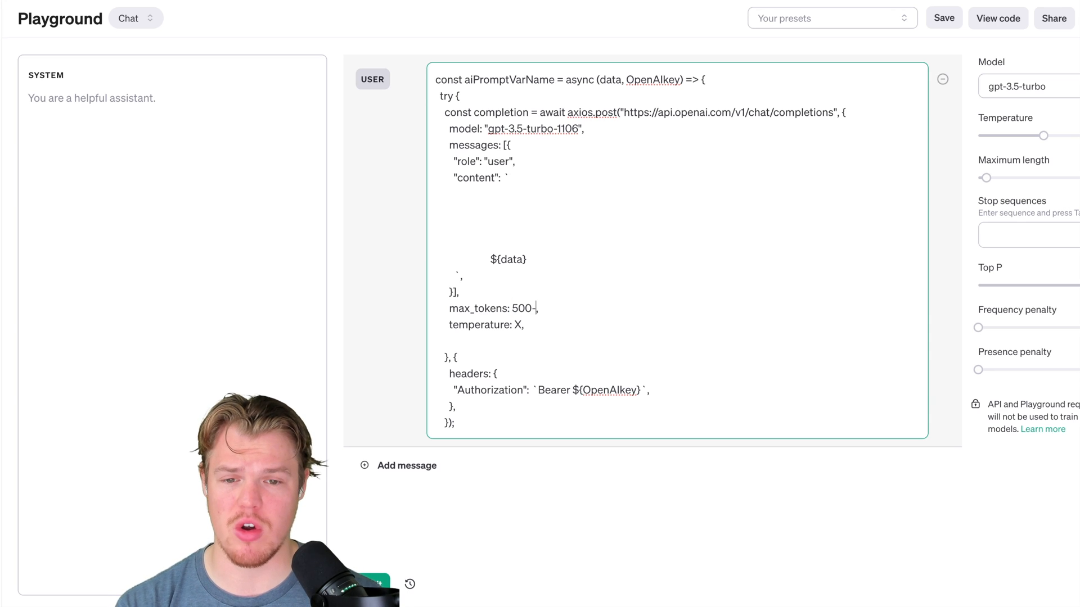
type("1000")
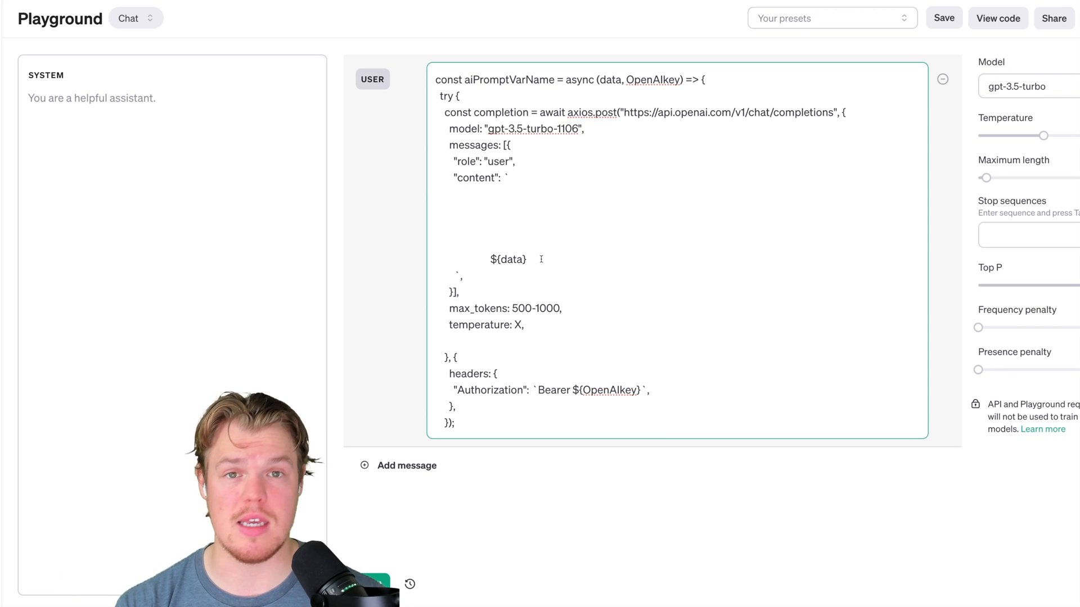
left_click(526, 260)
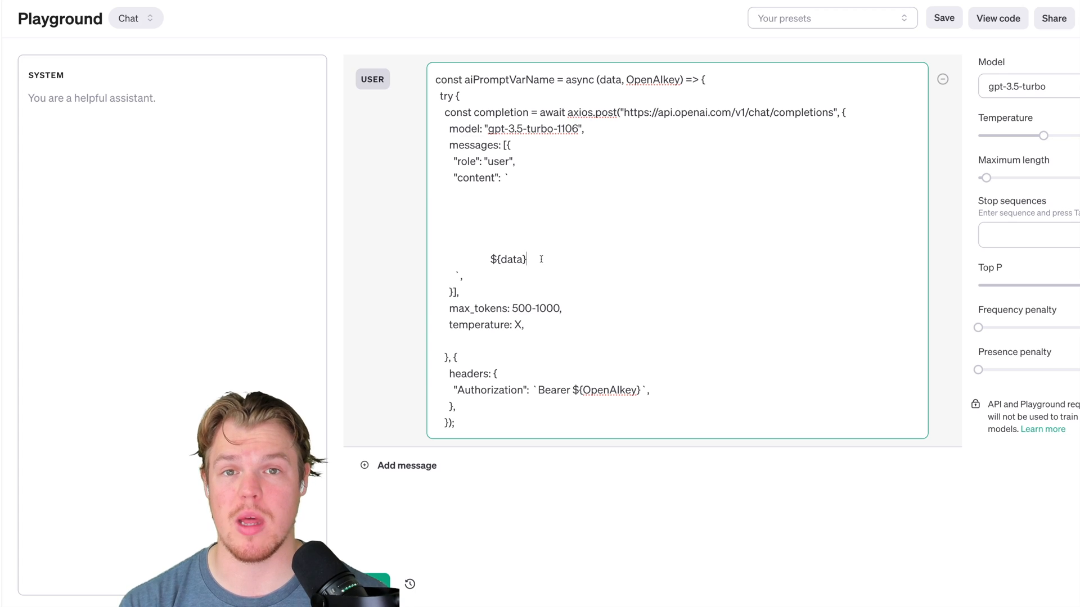
double_click(518, 325)
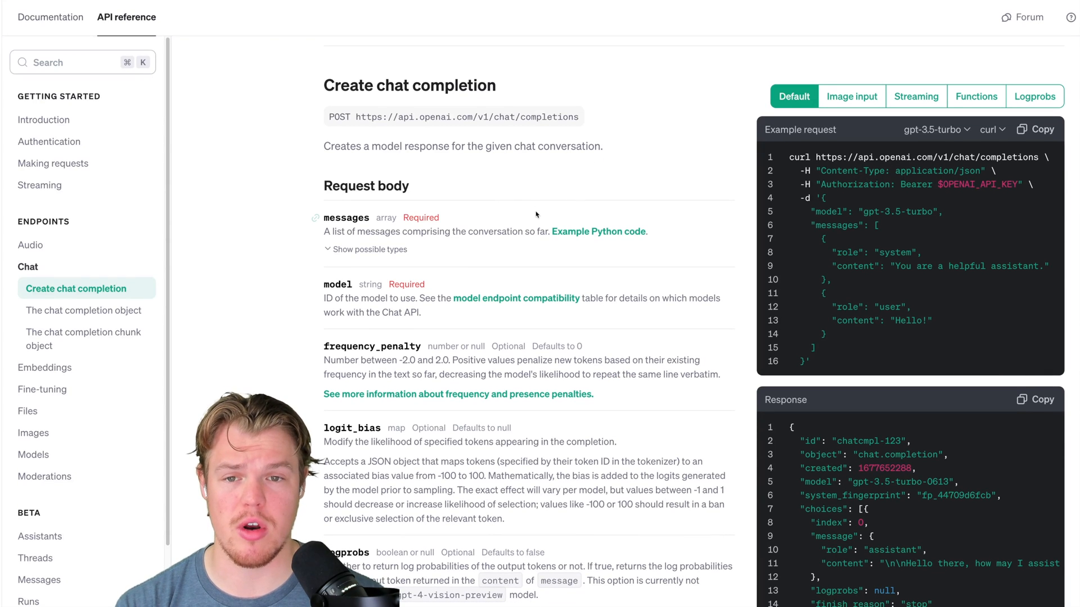
- Scroll the Request body parameter list down to the max_tokens description
scroll("down", 3)
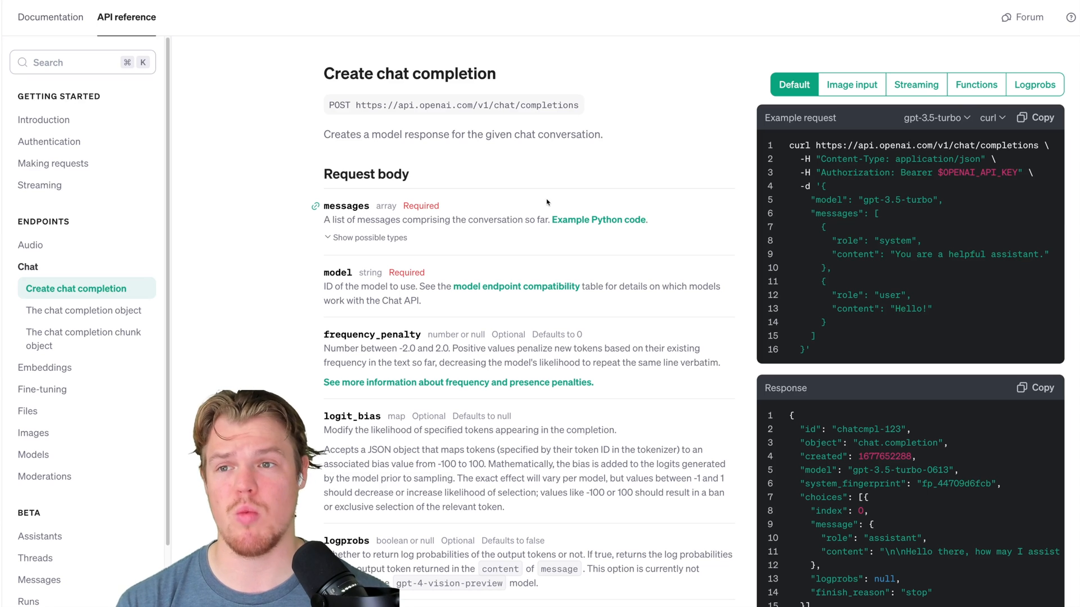
scroll("down", 3)
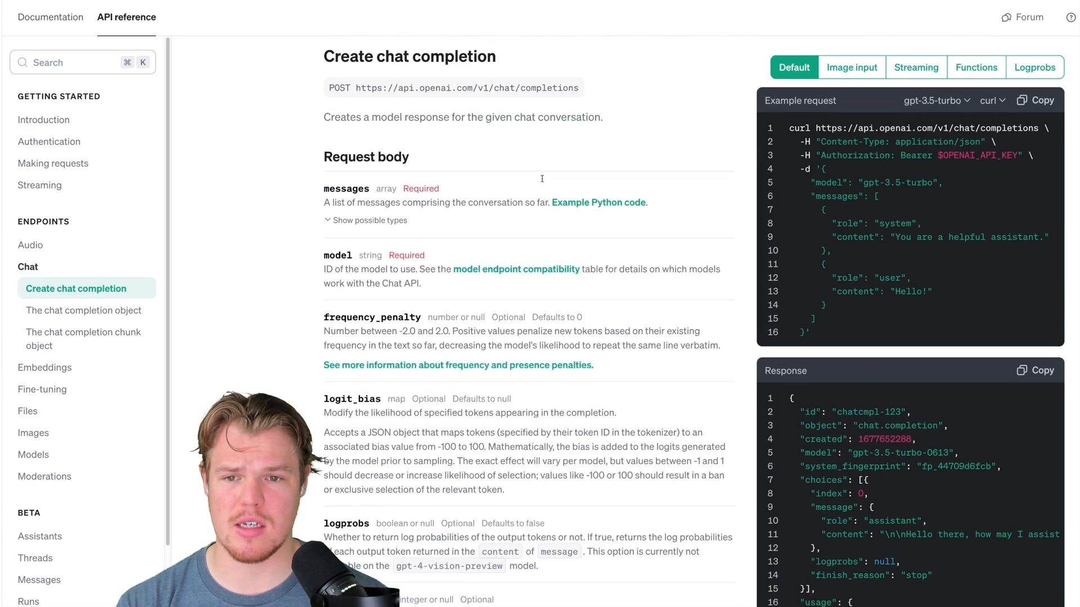
scroll("down", 3)
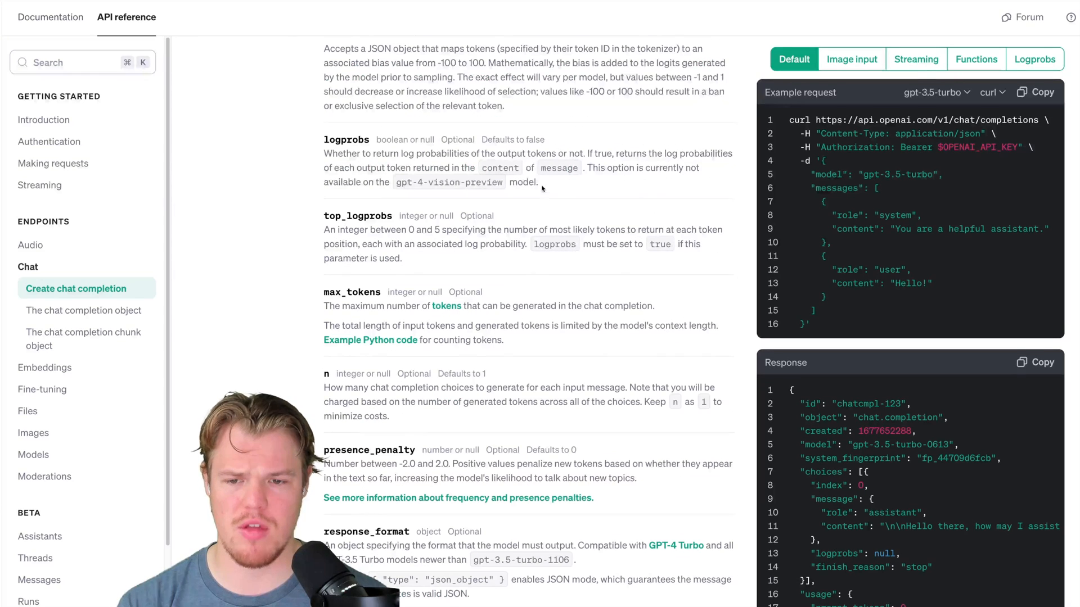
scroll("down", 3)
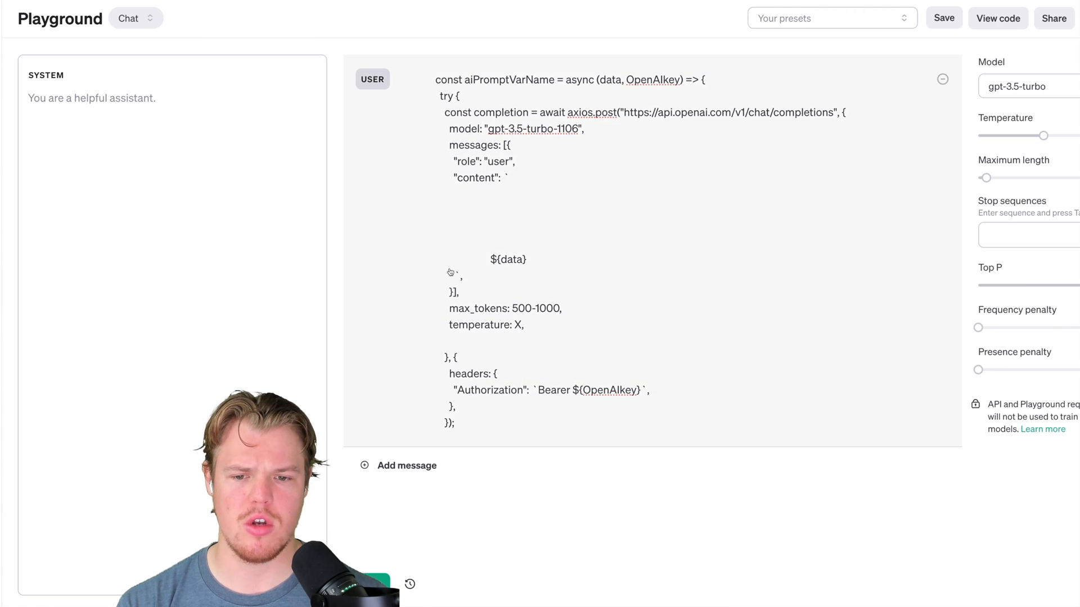
- Place the cursor after temperature: X in the user message, leaving the value unchanged
left_click(523, 325)
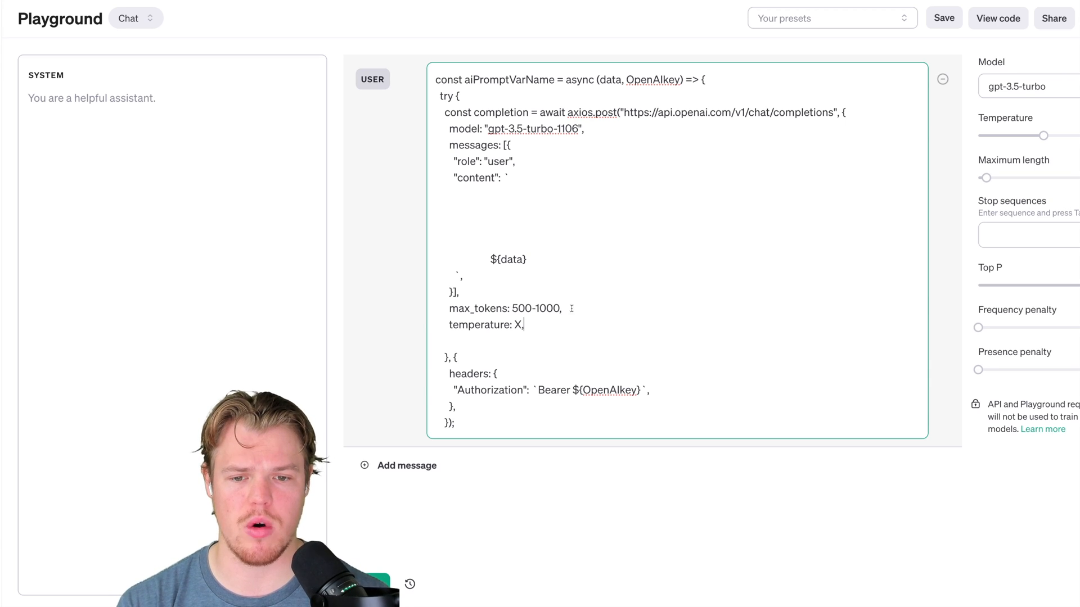
mouse_move(597, 302)
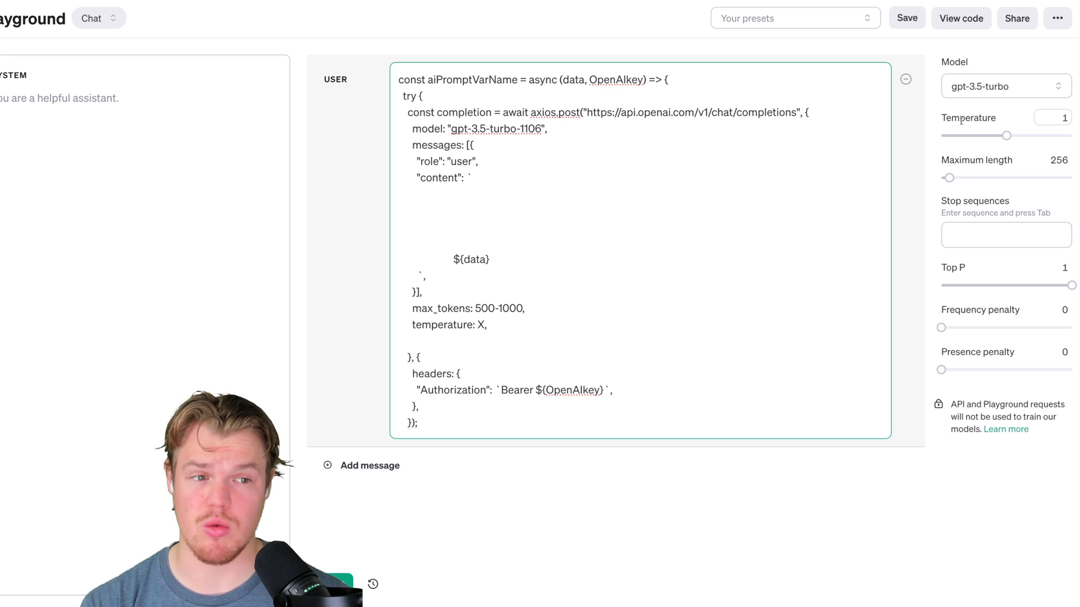
mouse_move(901, 259)
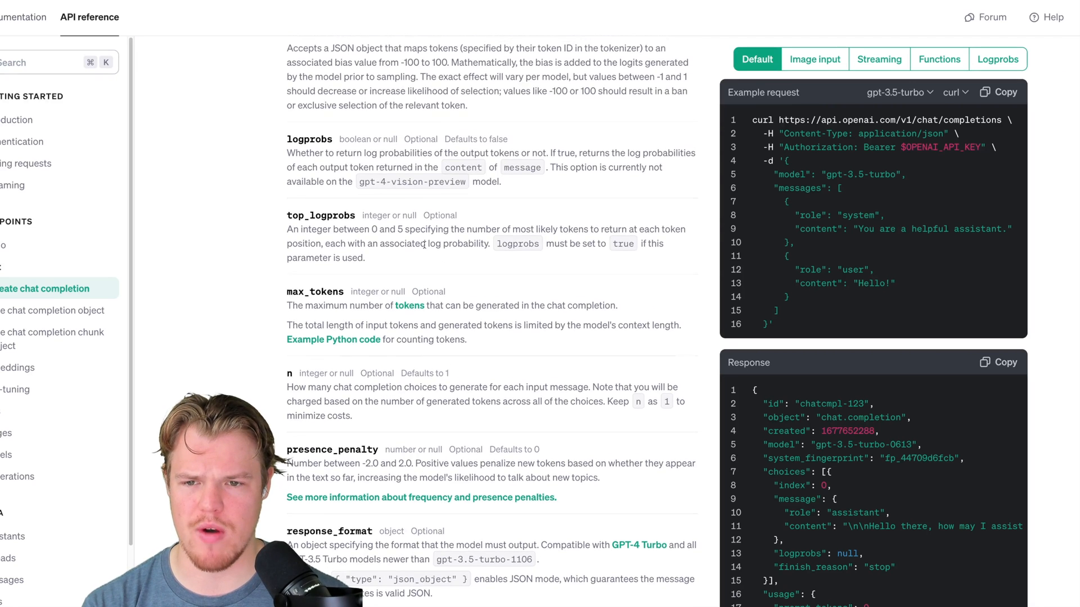
- Scroll down the API reference parameter list past max_tokens
scroll("down", 3)
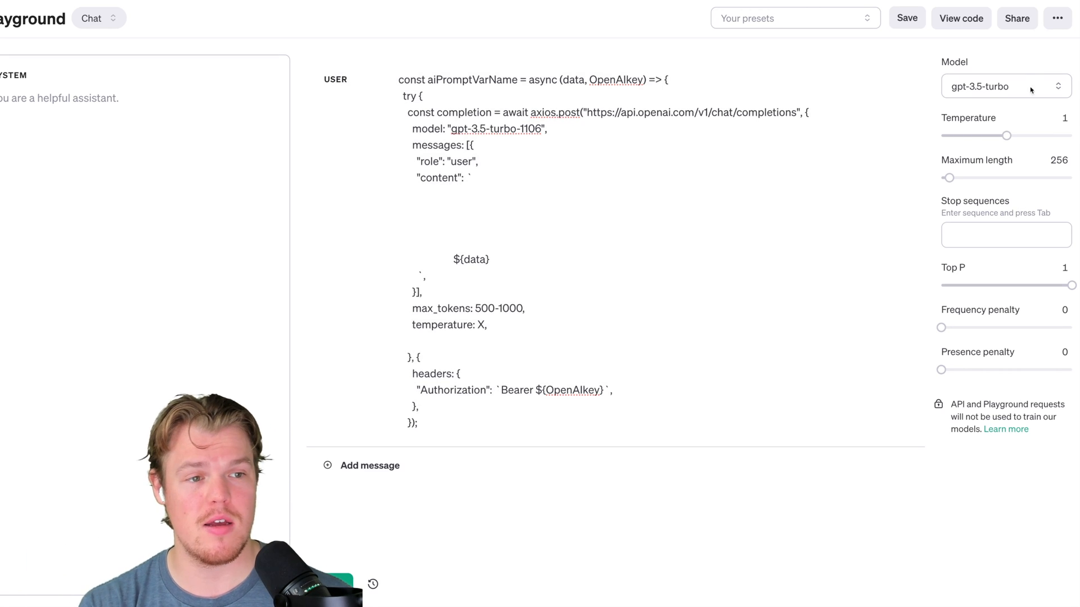
- Set the Playground temperature to 0.1 and maximum length to 512, then return to the template
left_click_drag(1006, 136, 966, 136)
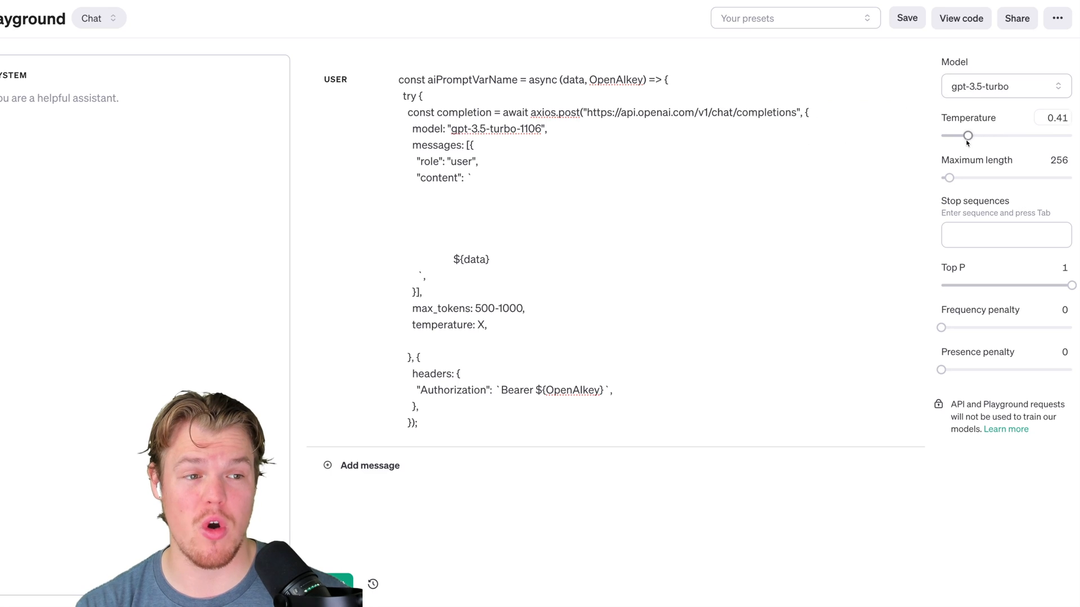
left_click_drag(965, 136, 944, 136)
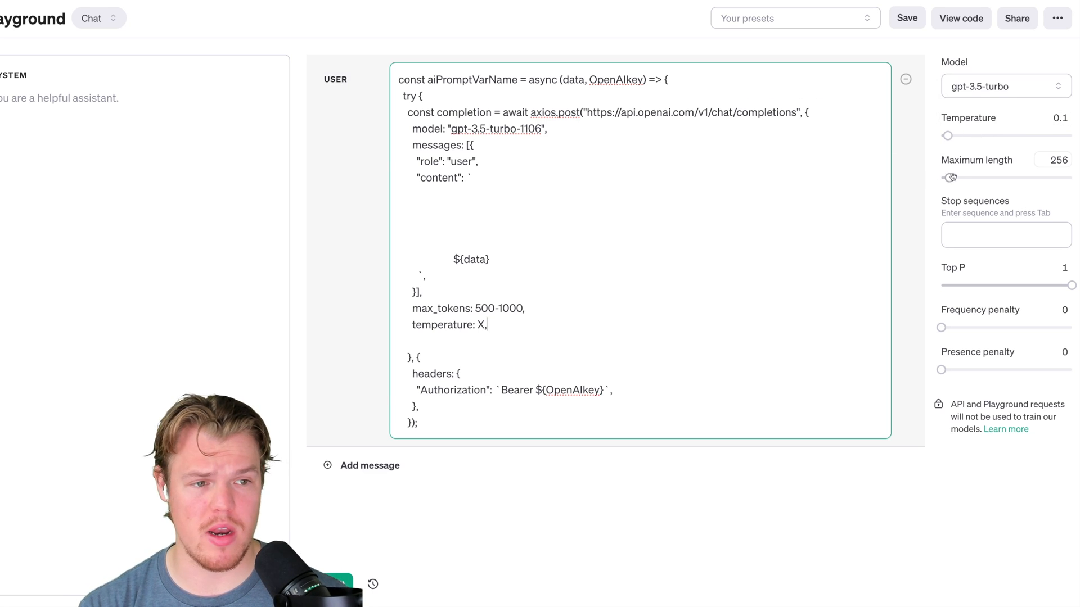
left_click_drag(952, 177, 959, 178)
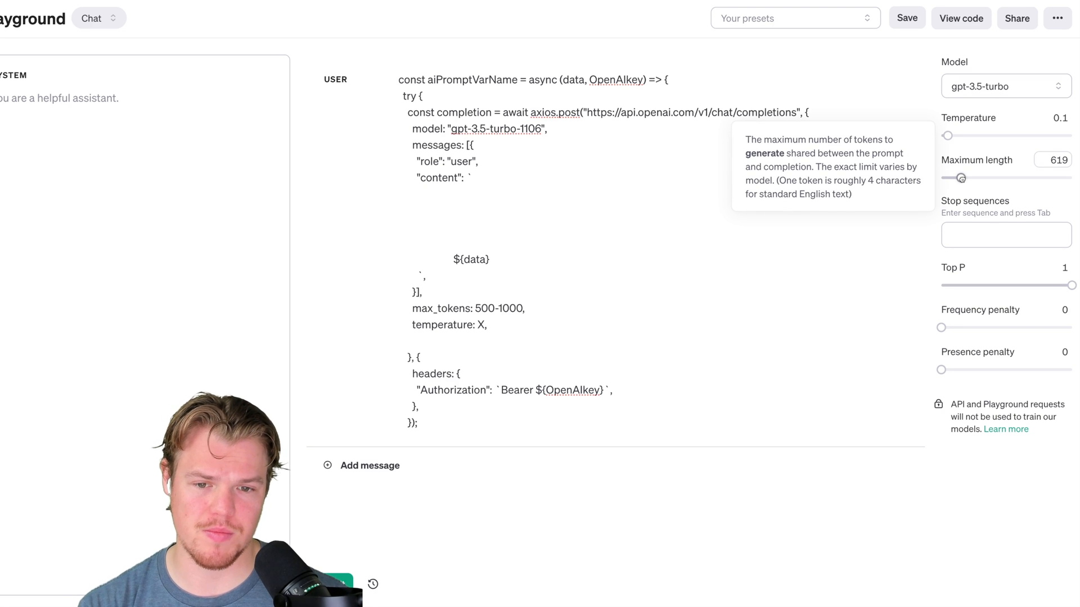
left_click_drag(954, 178, 952, 178)
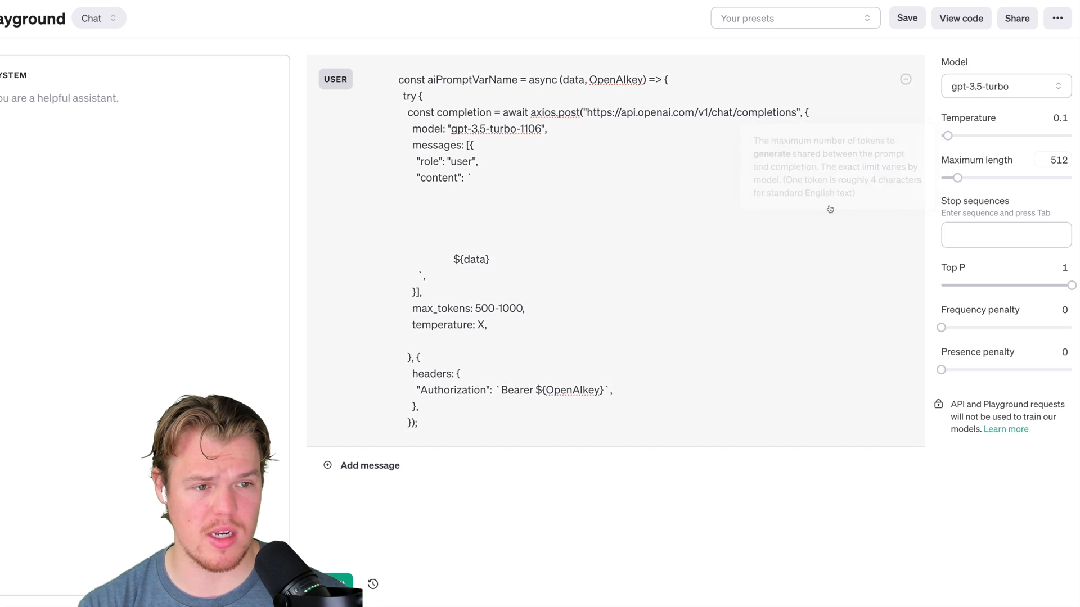
left_click(528, 308)
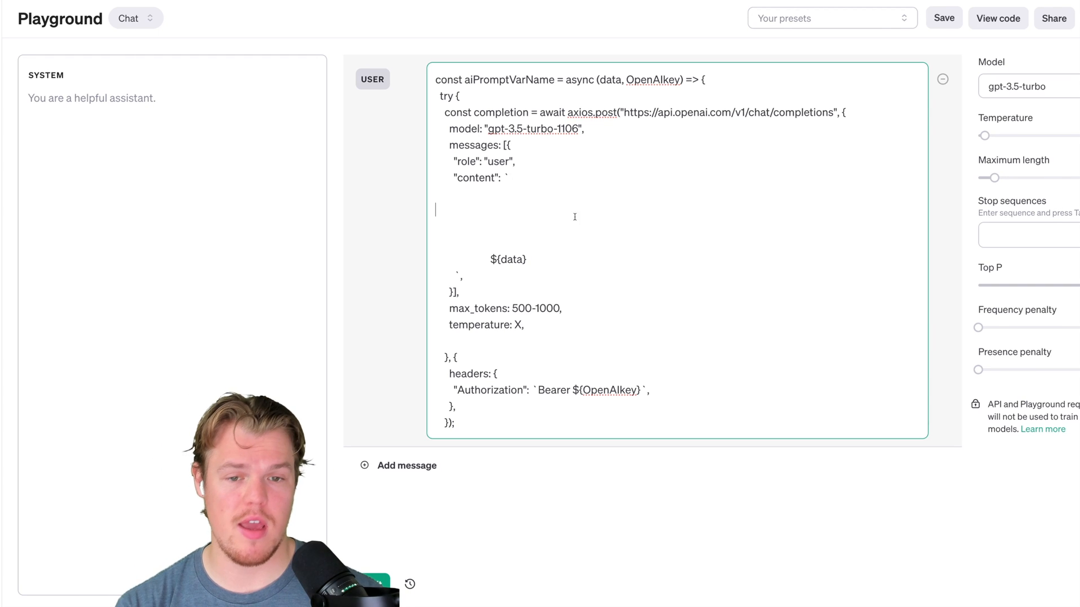
- Rename the data parameter to subject and body, then select the whole template for deletion
double_click(608, 80)
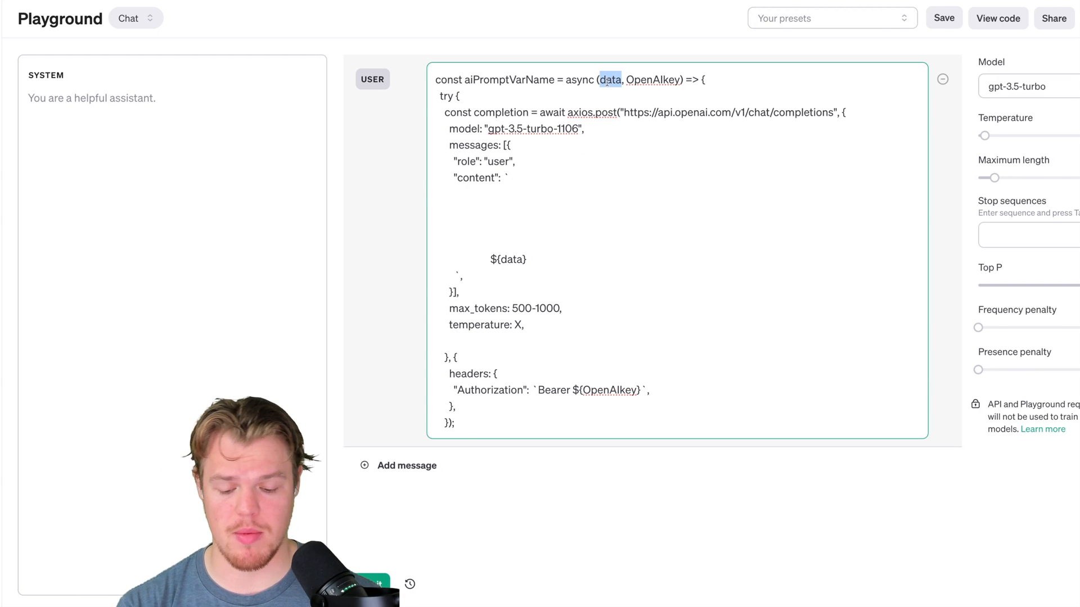
type("sube")
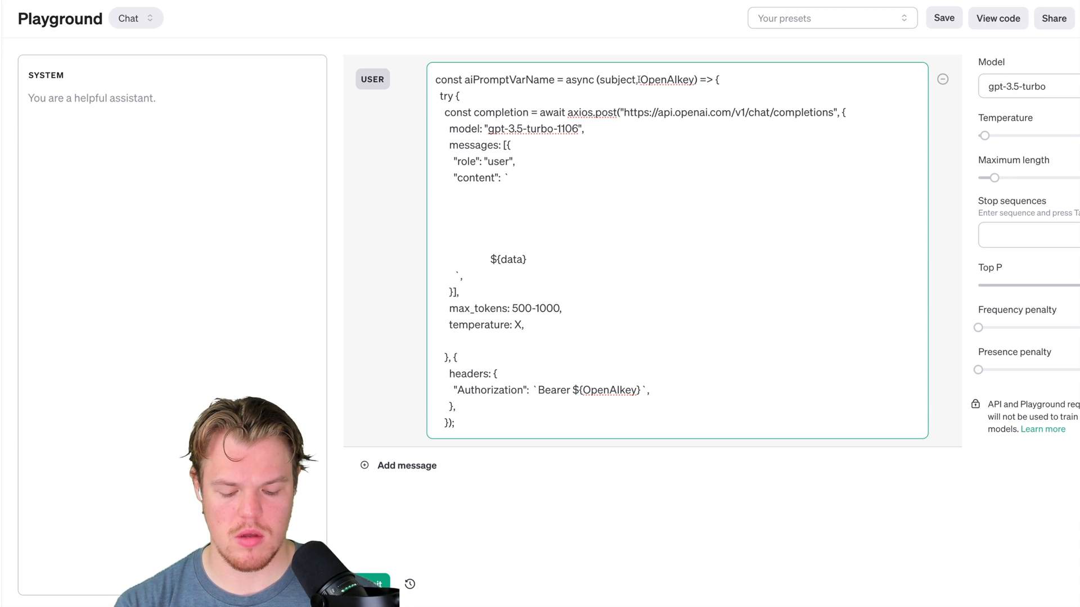
type("body,")
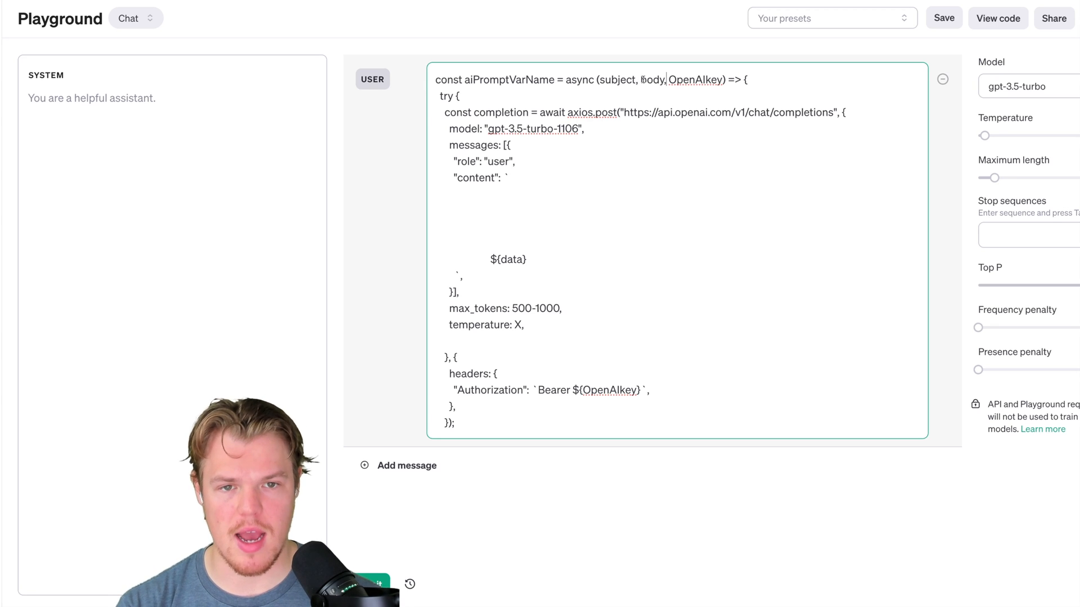
type("${data}")
left_click(679, 210)
type("${subject}")
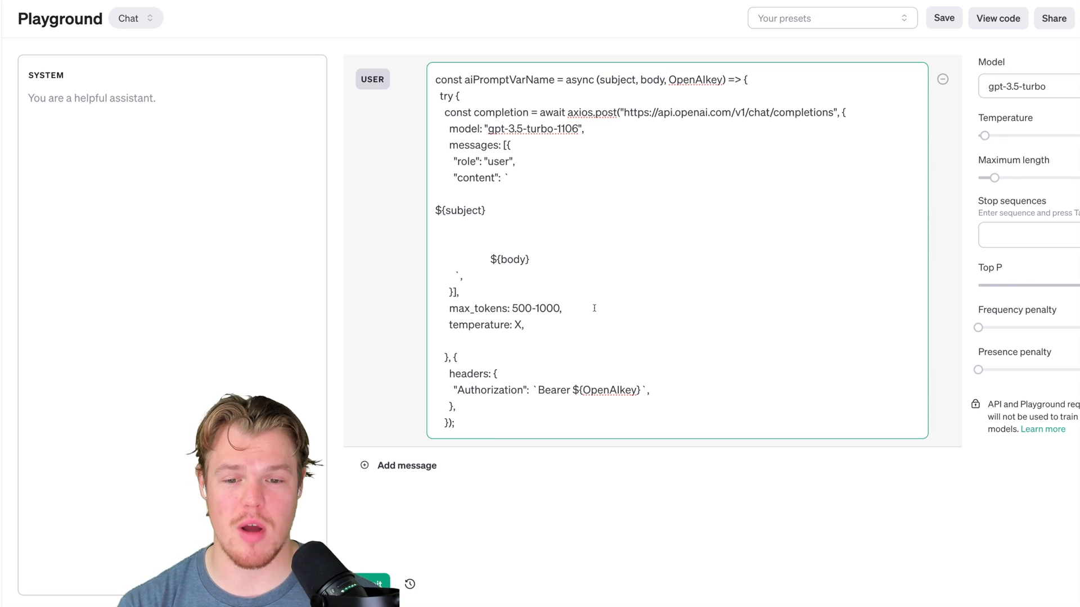
left_click_drag(455, 128, 456, 423)
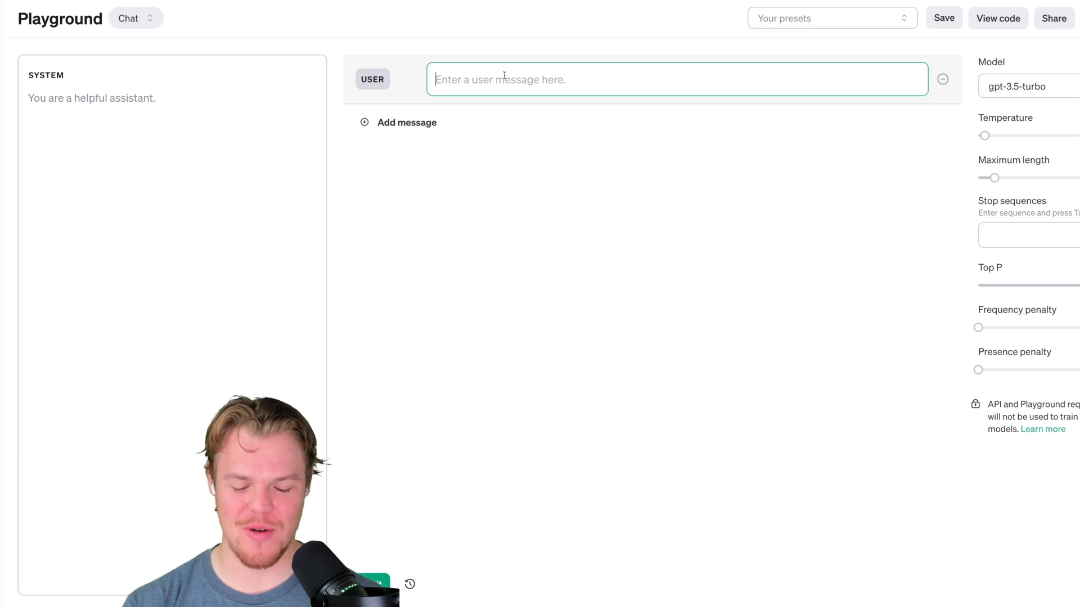
- Write Please, Guidelines to formatting:, Email Subject: and Email Body: lines in the user message
type("PLe")
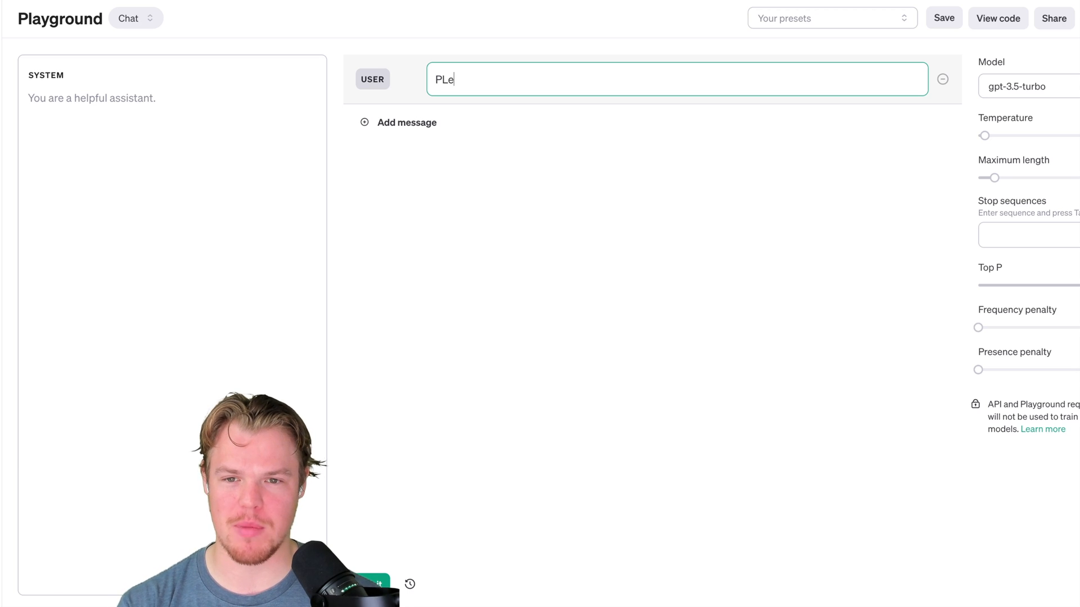
type("lease")
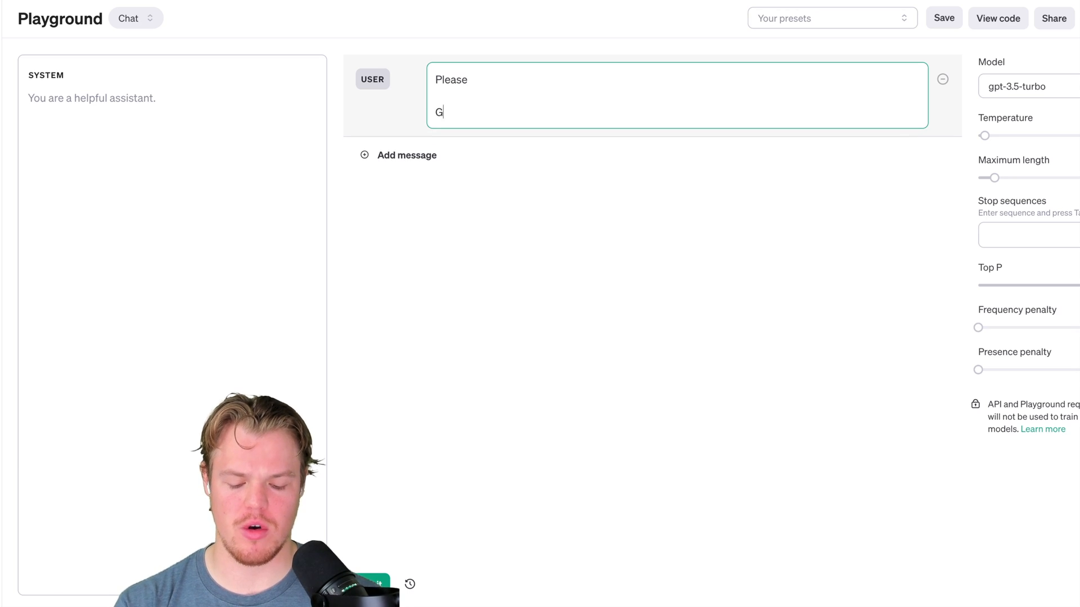
type("uidelines to formatting:")
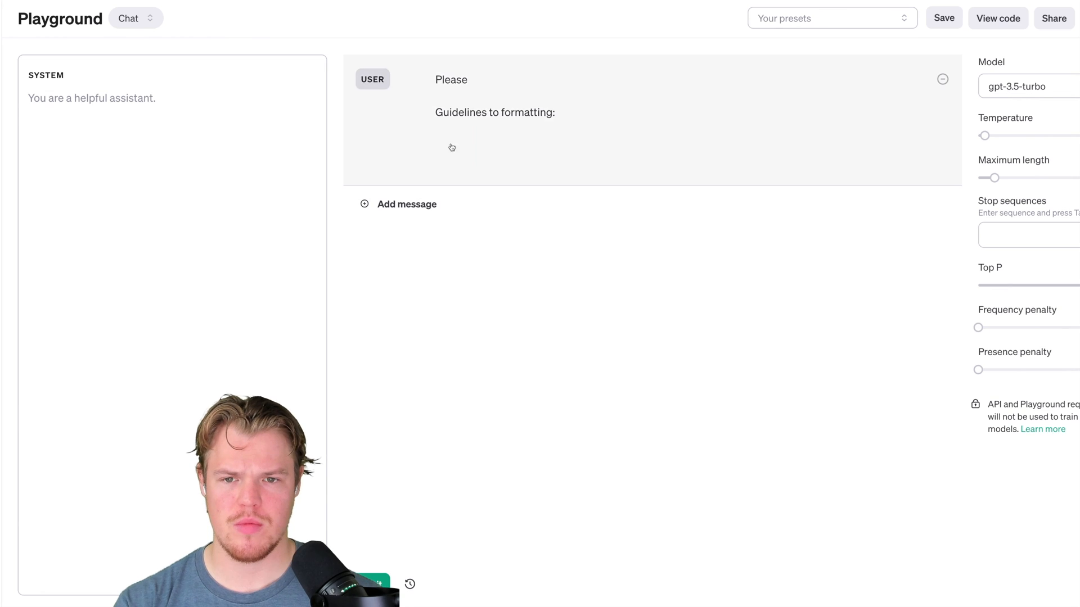
type("E")
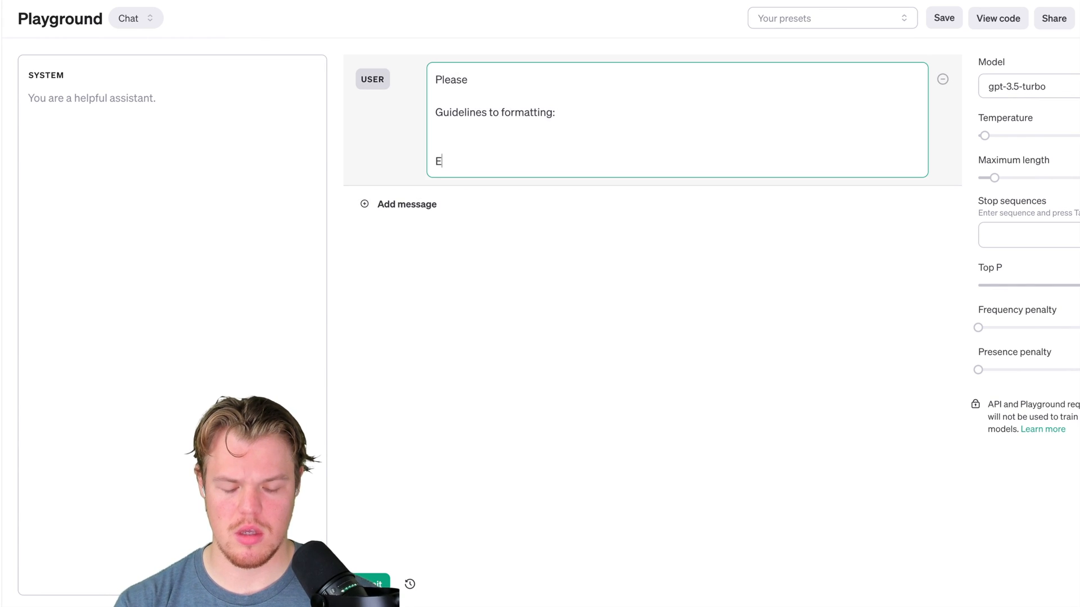
type("mail Subject:")
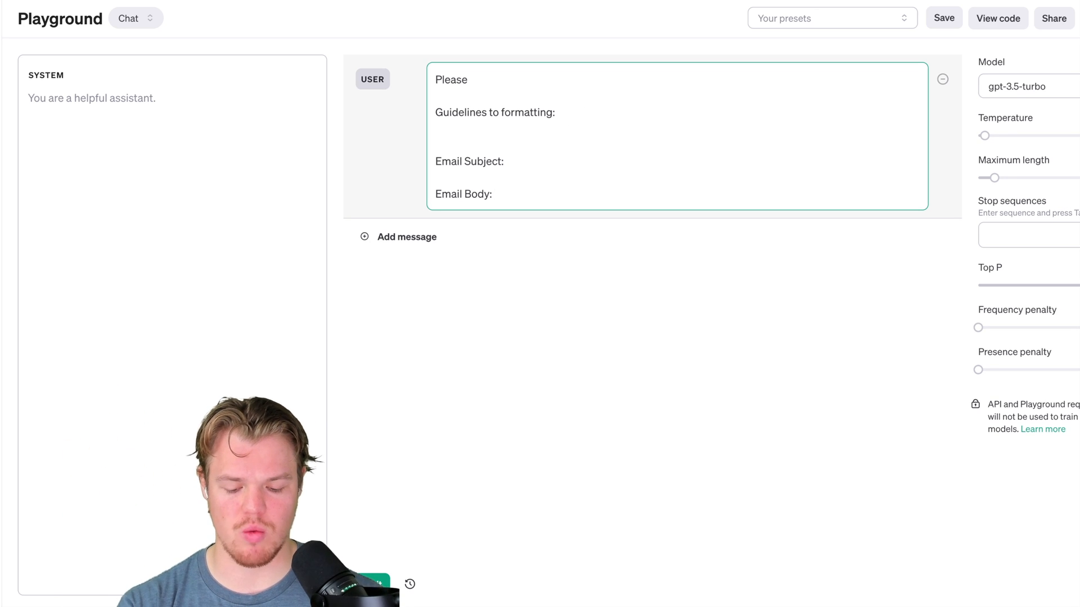
type("$")
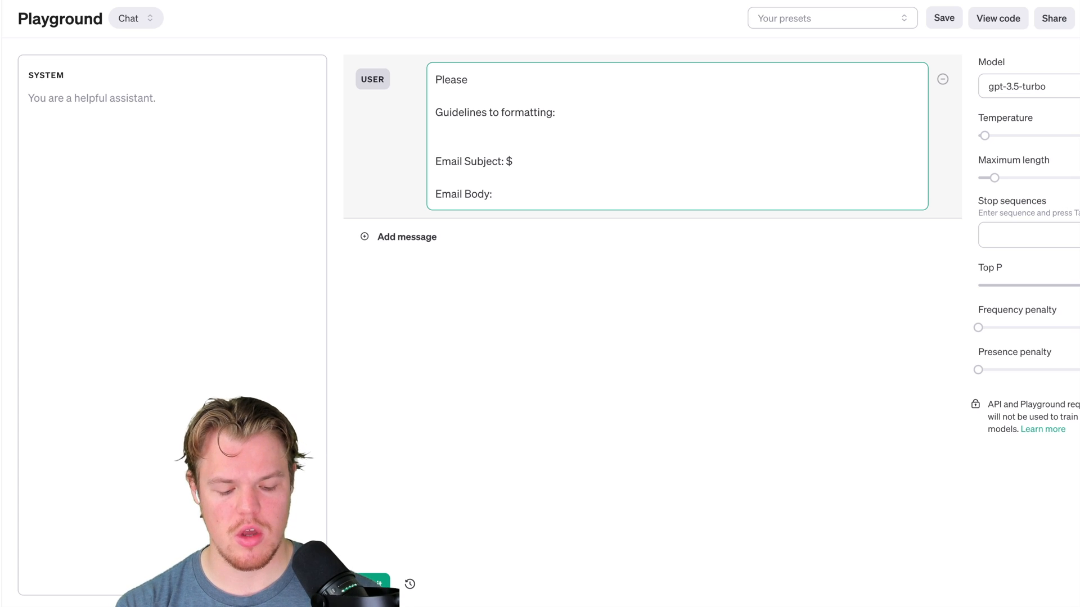
key("Backspace")
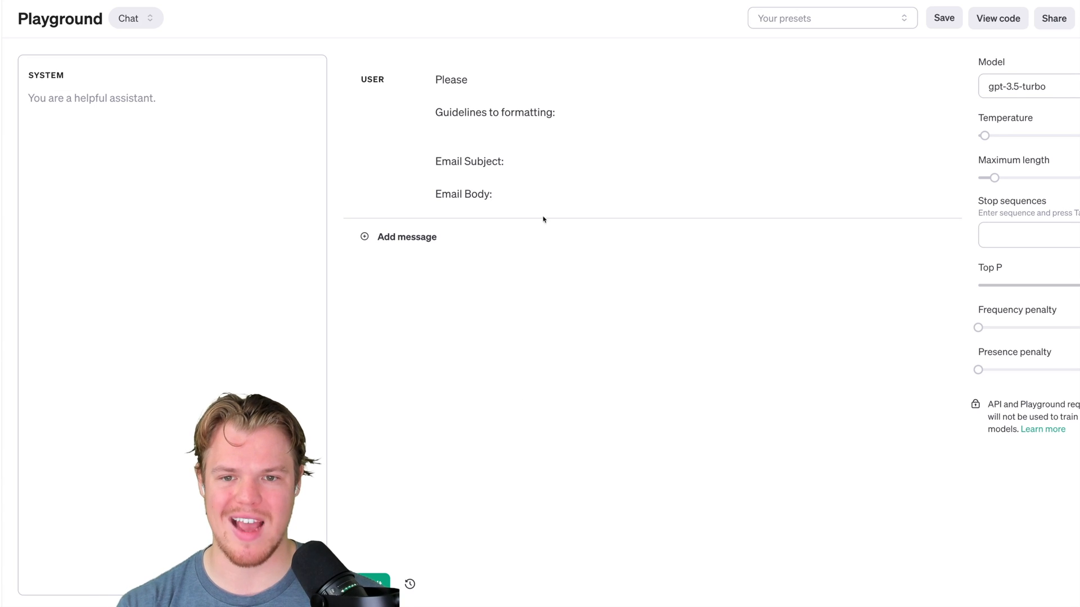
- Add the subject 'Elevate Your Event with Bark & Bite – Let's Partner!' after Email Subject:
left_click(533, 161)
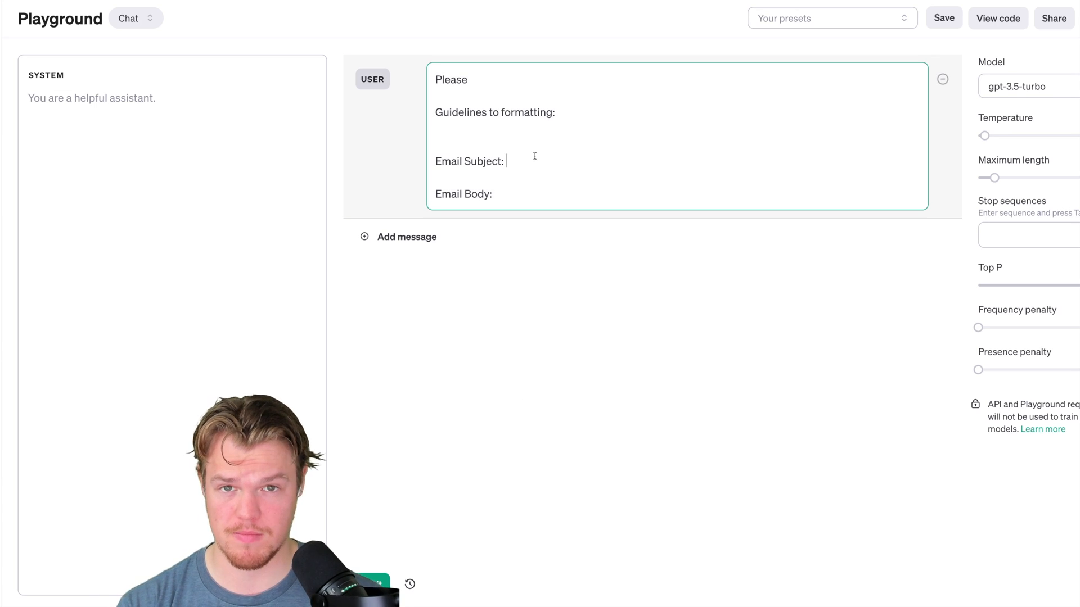
type("Elevate Your Event with Bark & Bite – Let's Partner!")
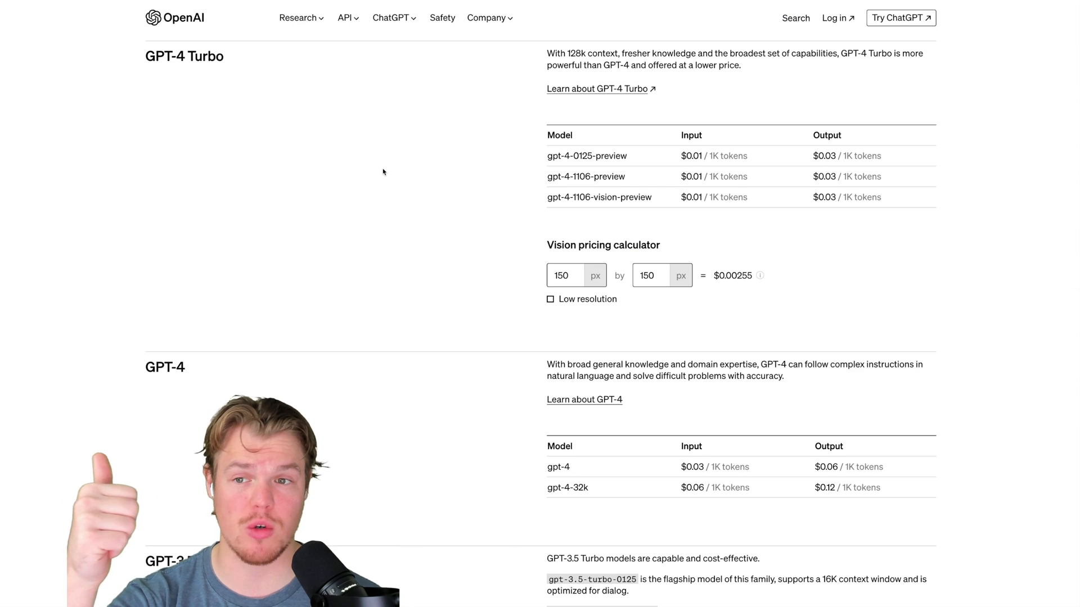
- Scroll through the GPT-4 Turbo, GPT-4 and GPT-3.5 Turbo pricing sections
scroll("down", 3)
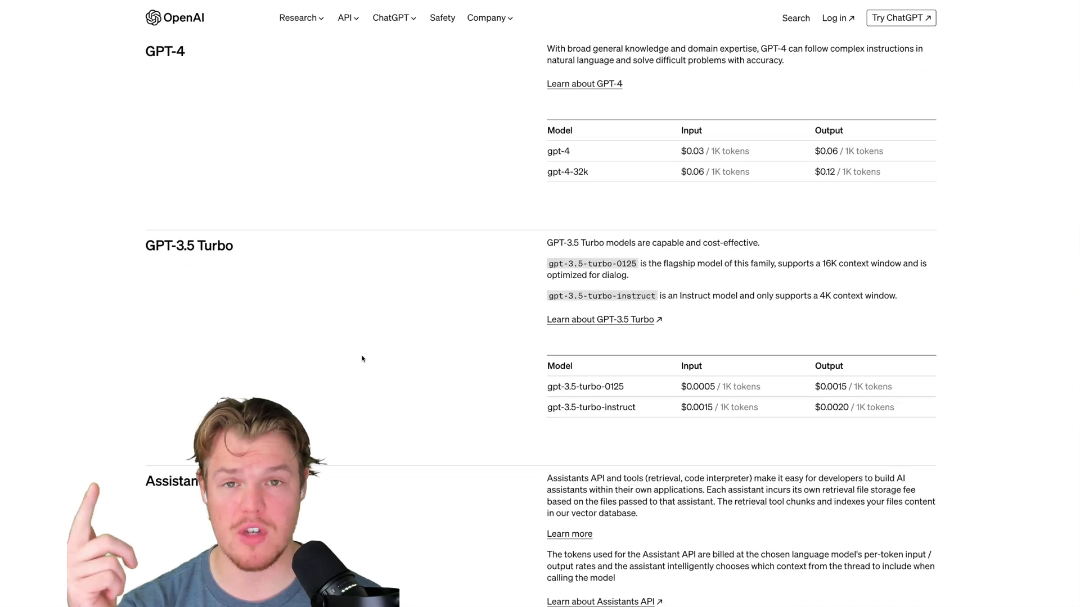
scroll("up", 3)
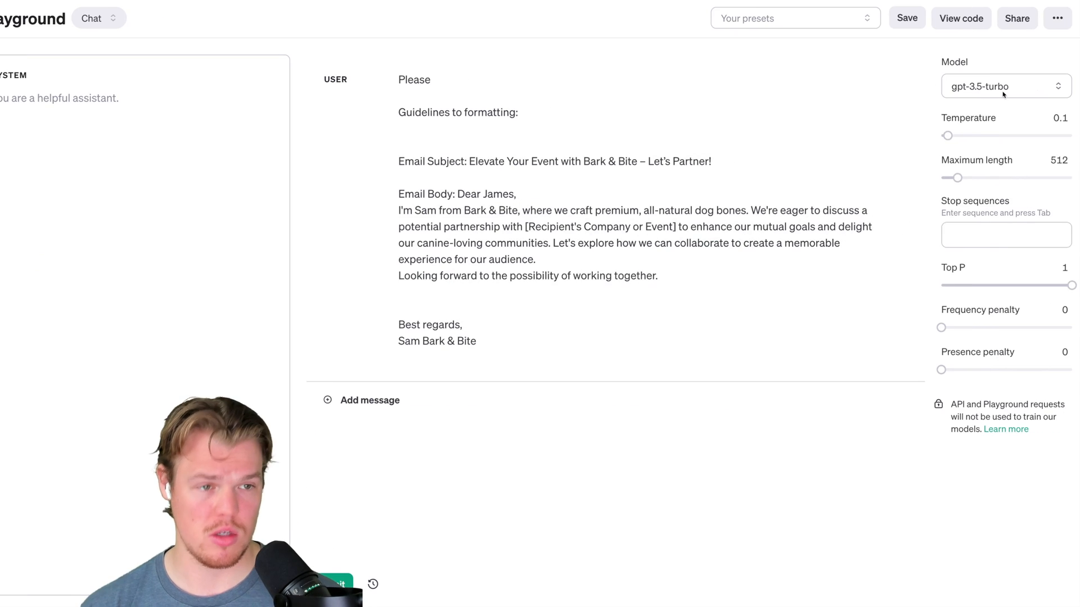
- Choose gpt-4-0125-preview from the model list and review the other options
left_click(1004, 86)
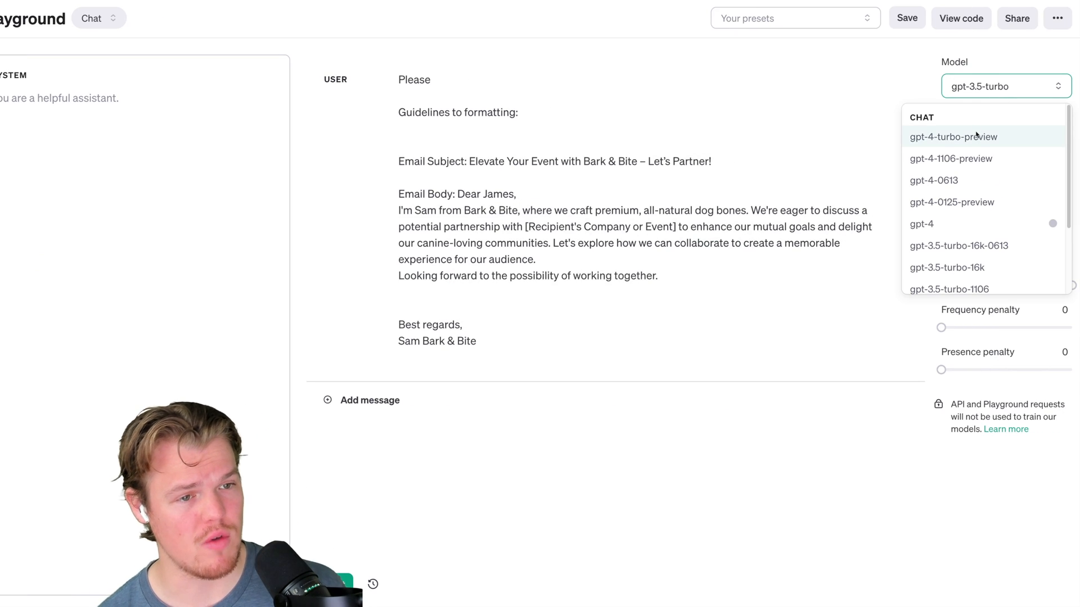
left_click(952, 136)
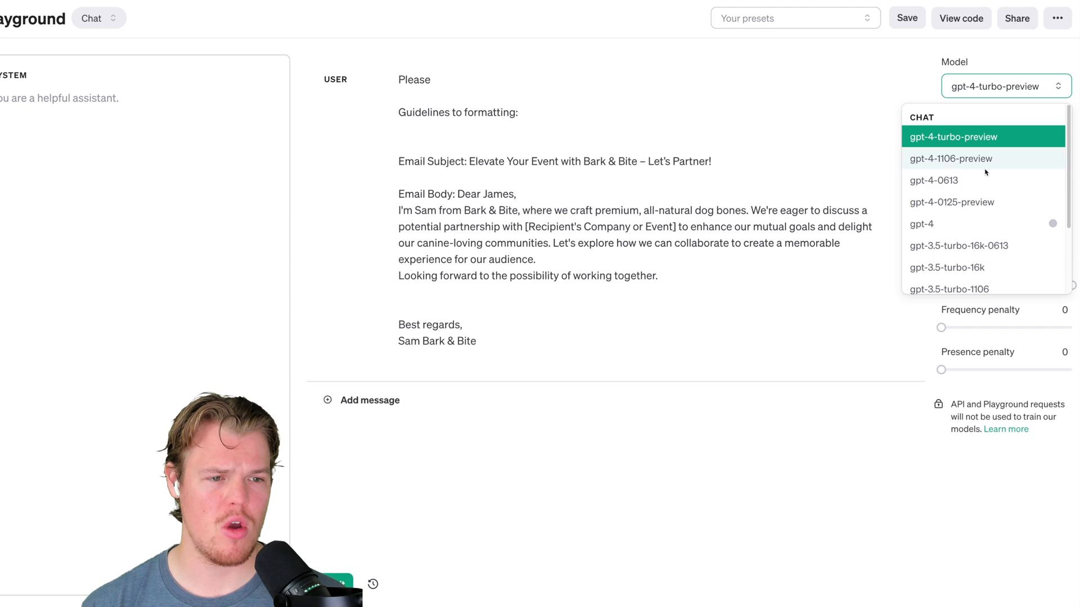
left_click(951, 201)
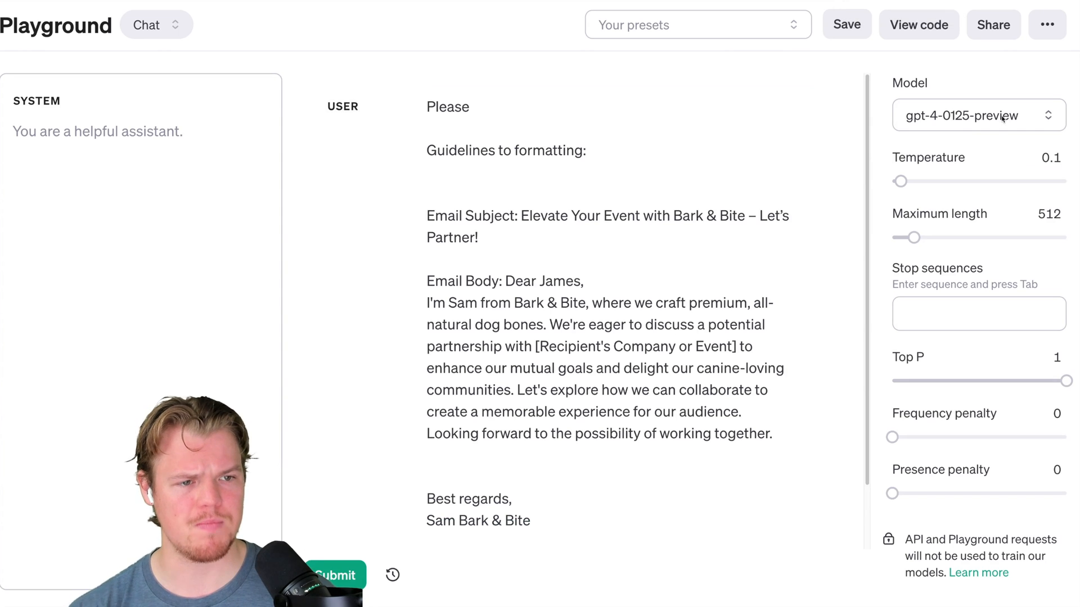
left_click(977, 115)
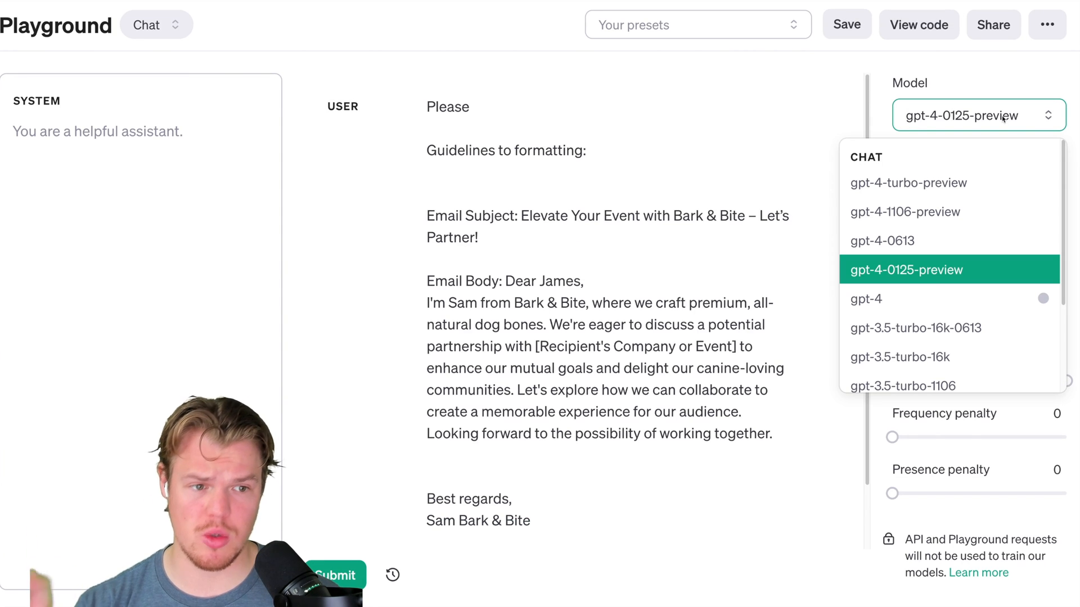
mouse_move(934, 232)
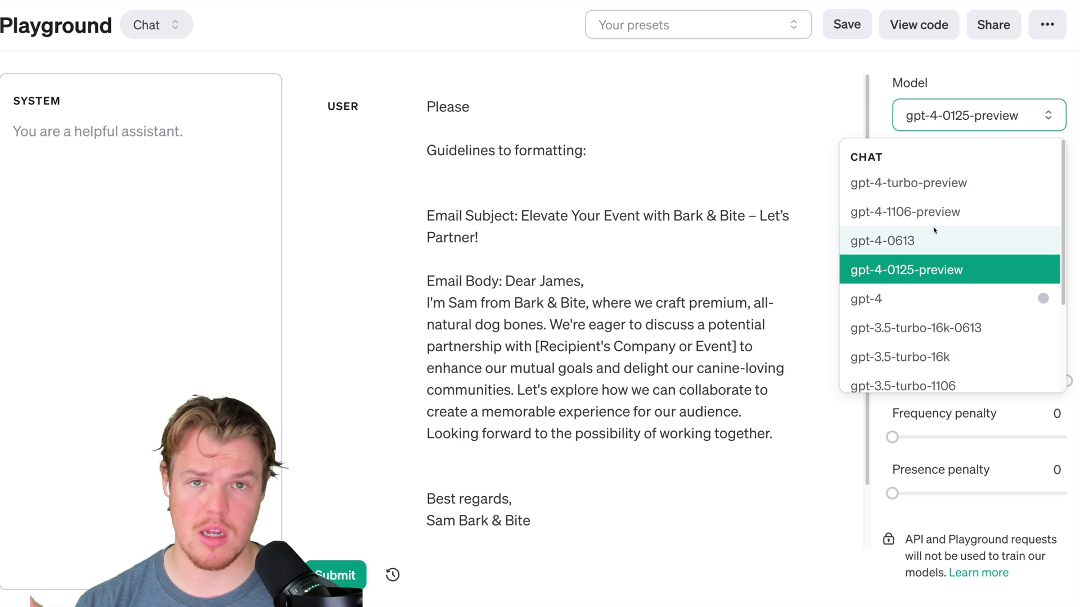
scroll("down", 3)
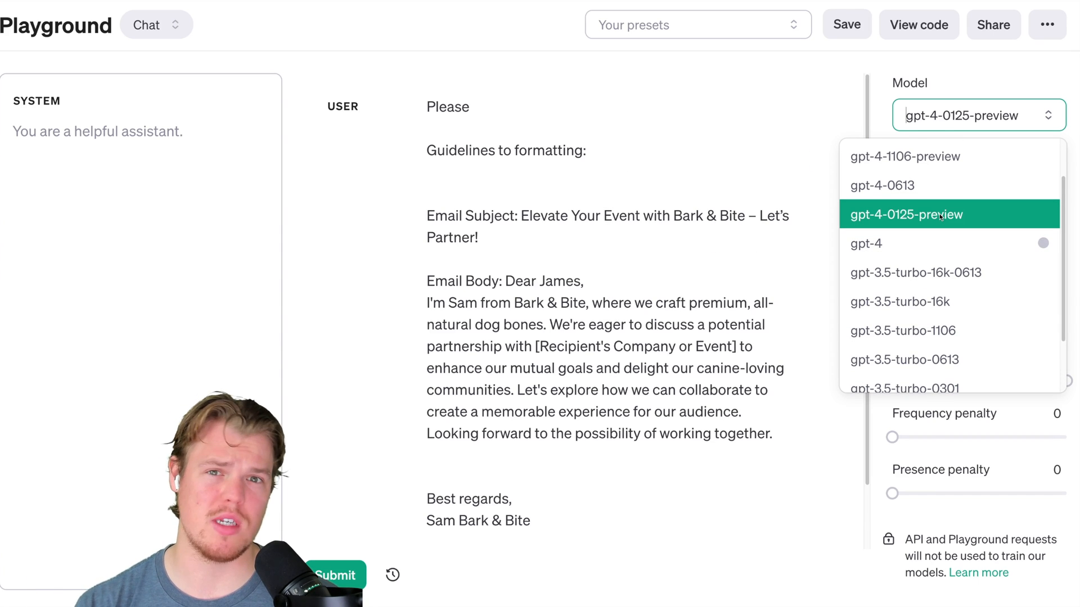
left_click(905, 213)
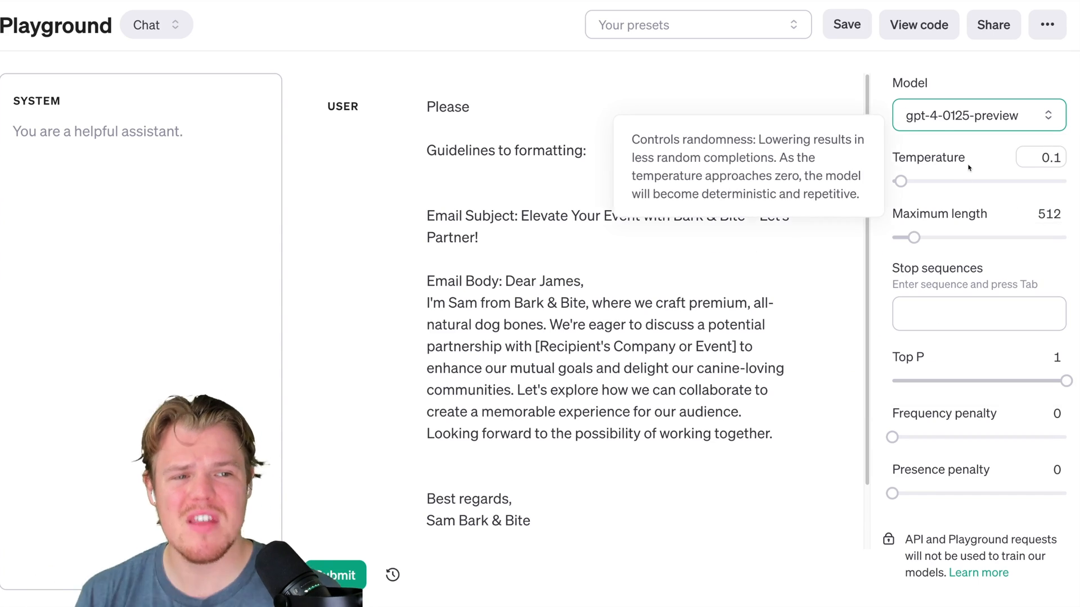
- Briefly switch the model to gpt-4-0613, then set it back to gpt-4-0125-preview
left_click(977, 114)
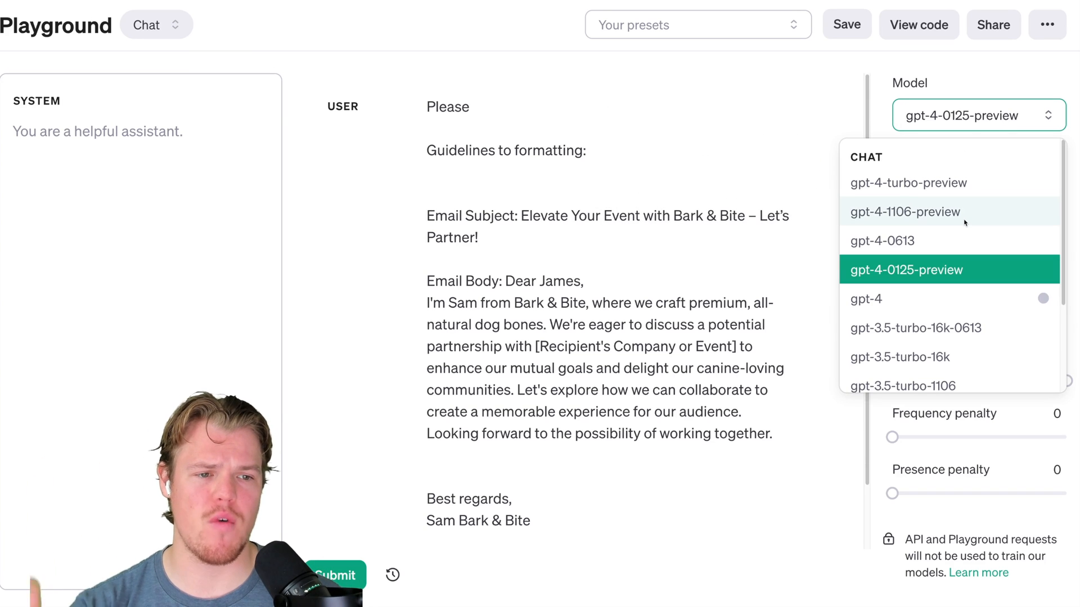
left_click(882, 241)
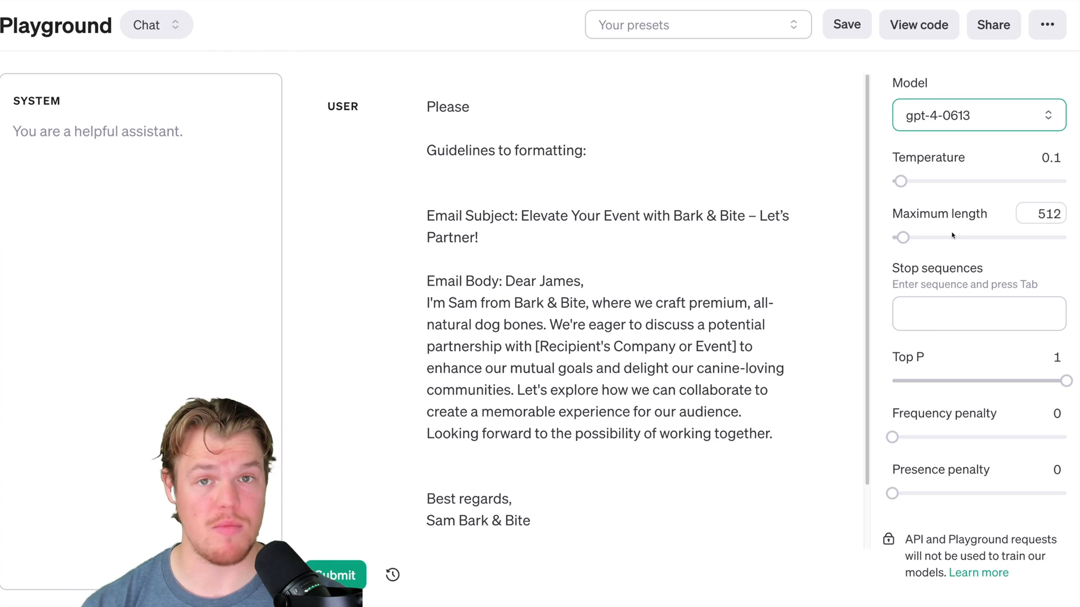
left_click(978, 114)
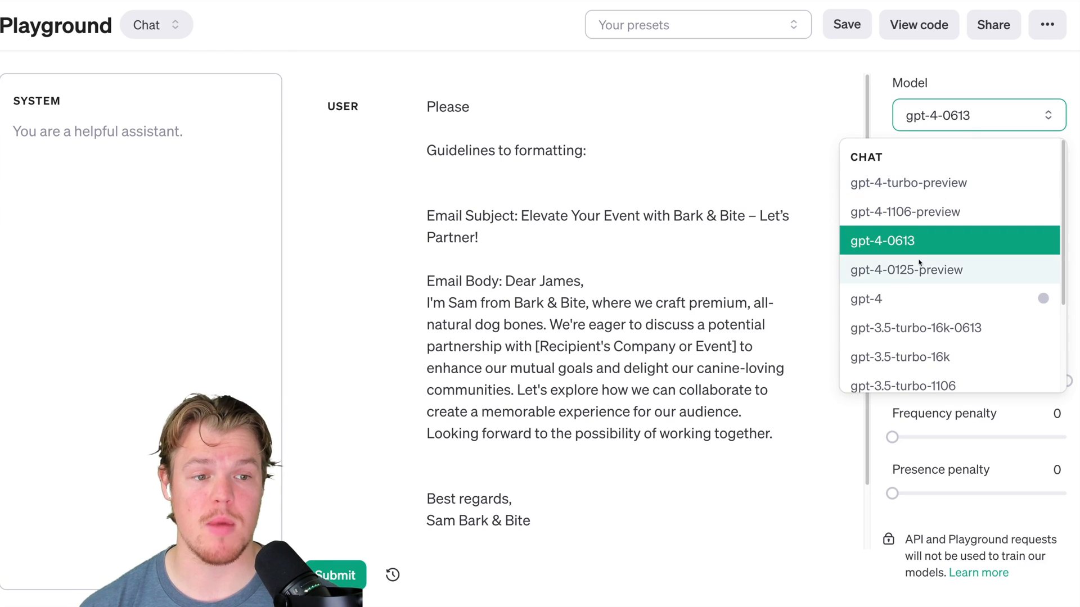
left_click(907, 269)
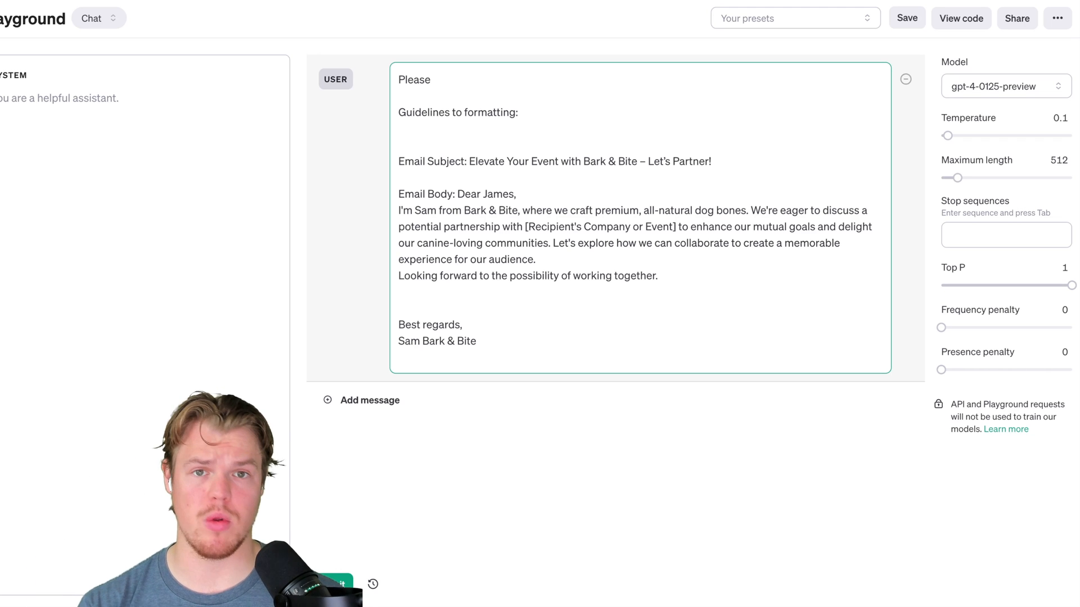
- Write the request 'Please generate a response to this email', correcting the misspelled 'response'
type("generate a repo")
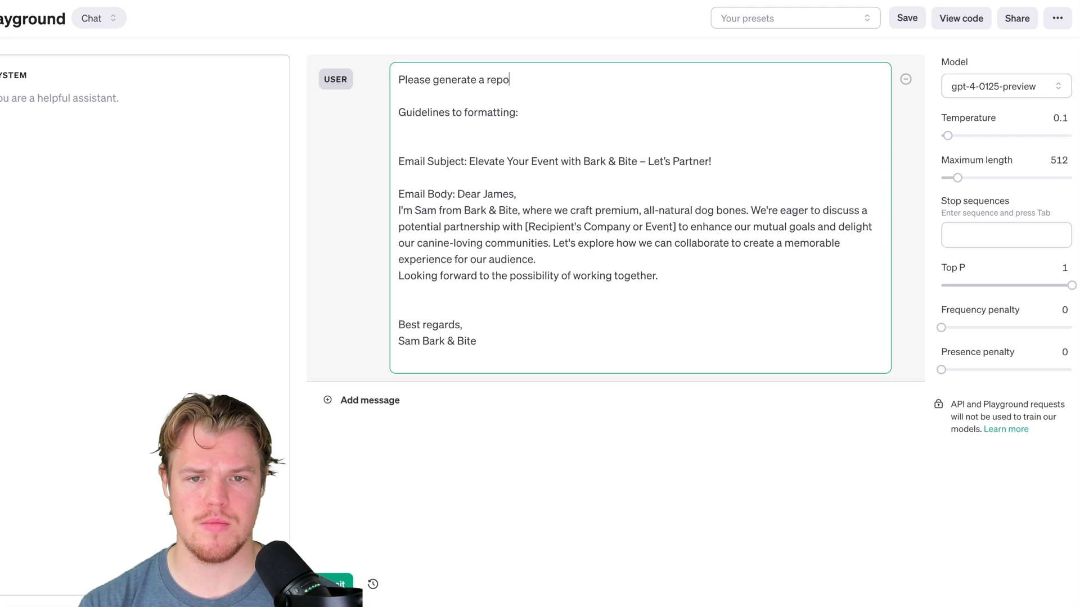
right_click(495, 80)
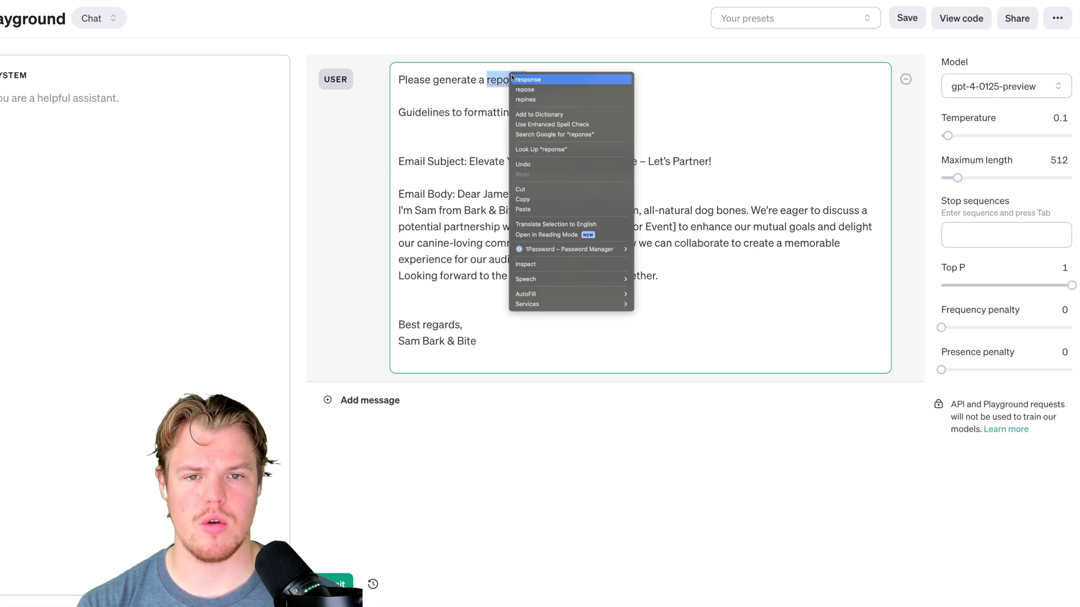
left_click(525, 78)
type("- L")
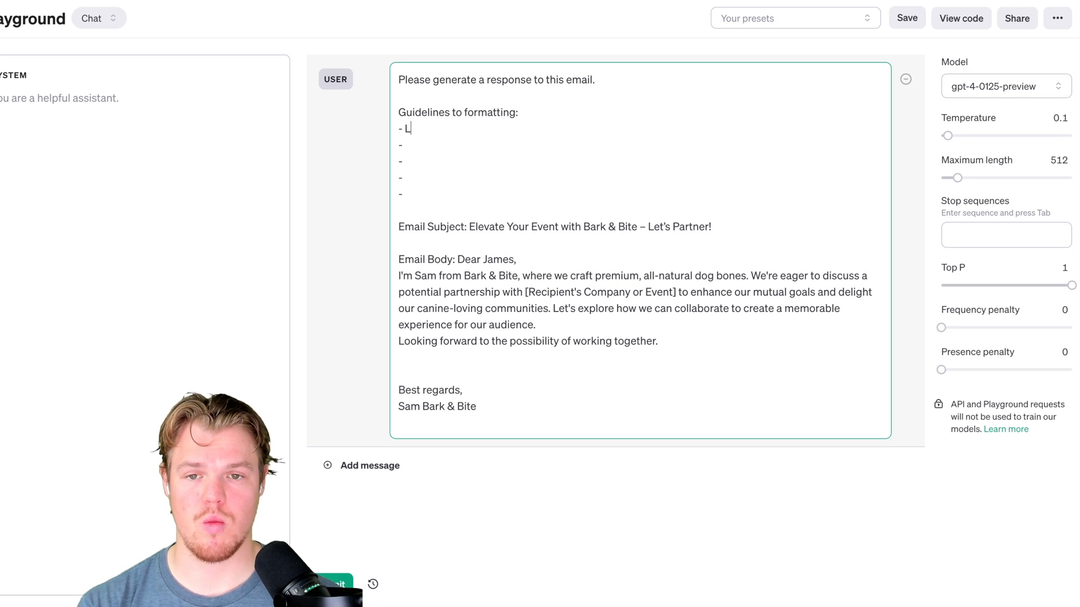
- Add guidelines 'Length: Max 4 sentences' and 'Tone: Professional', correcting the misspelled tone word
type("ength: Max of 4 sen")
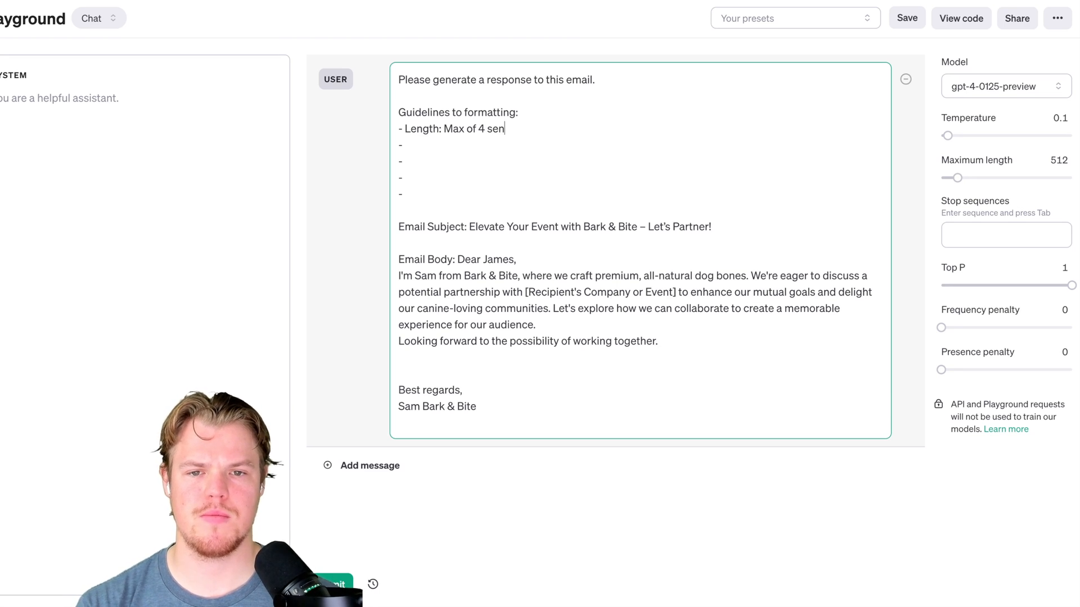
type("tences")
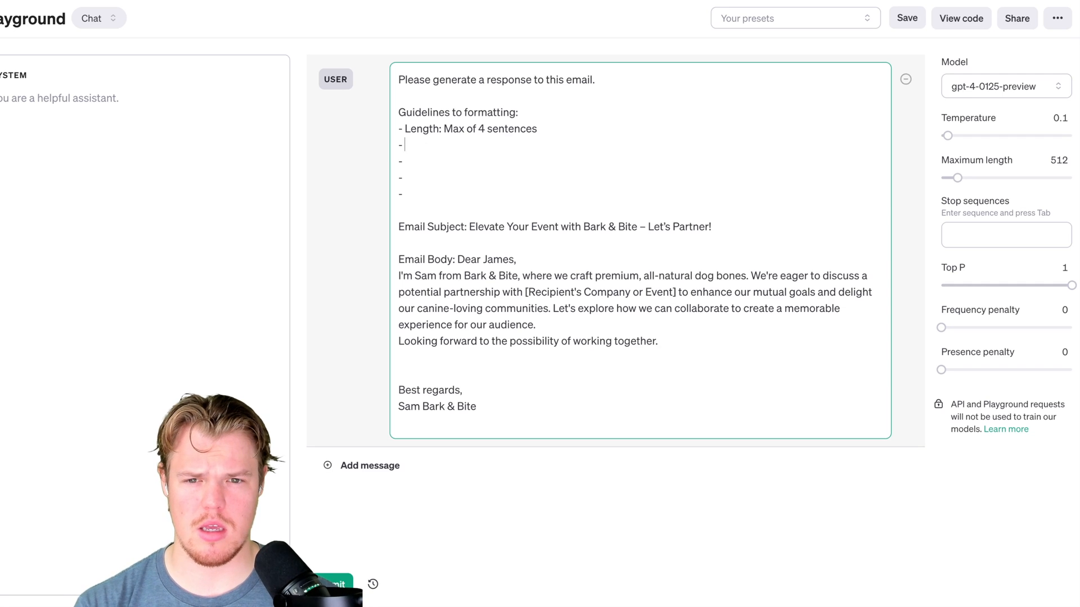
type("Tone:")
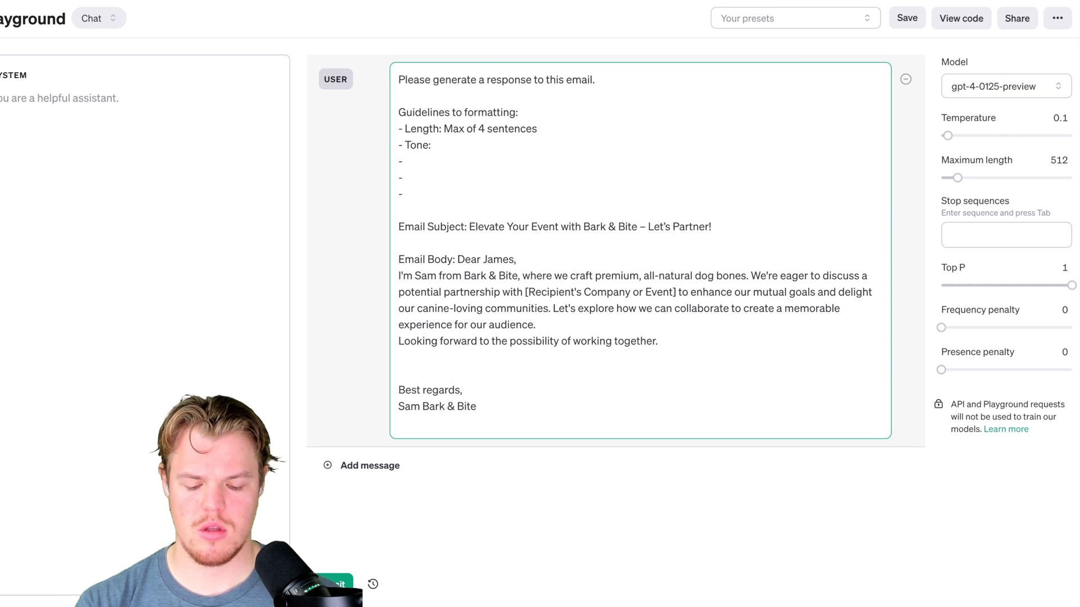
type("Proffesional")
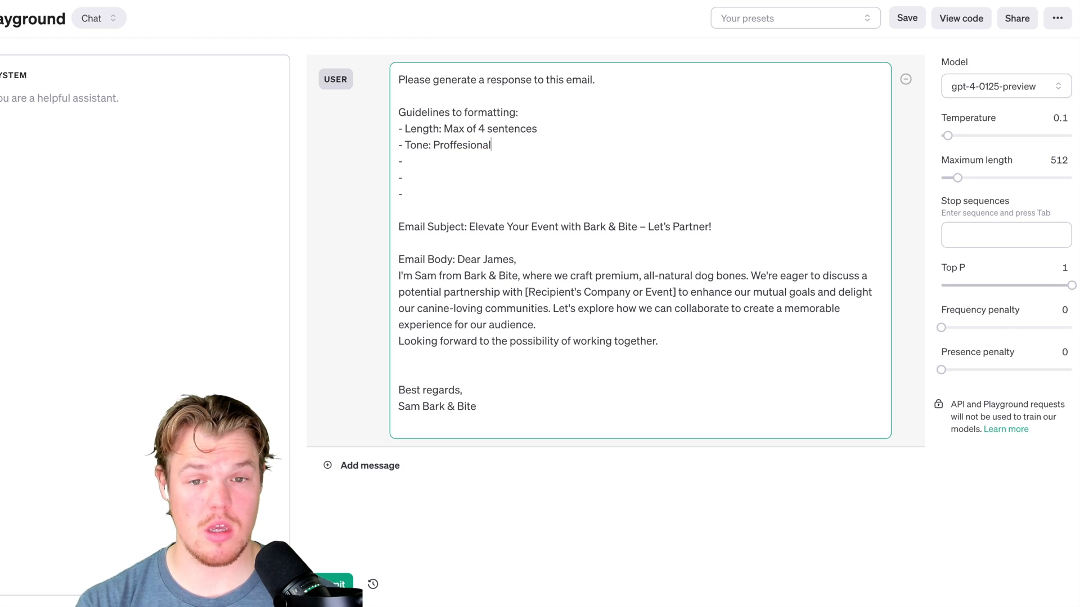
right_click(460, 145)
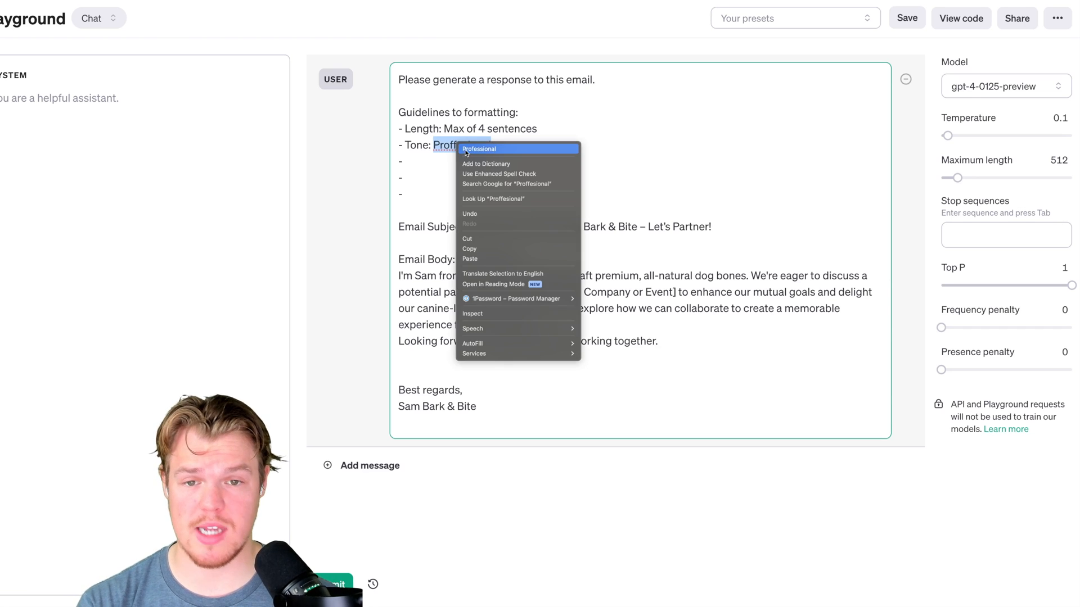
left_click(479, 148)
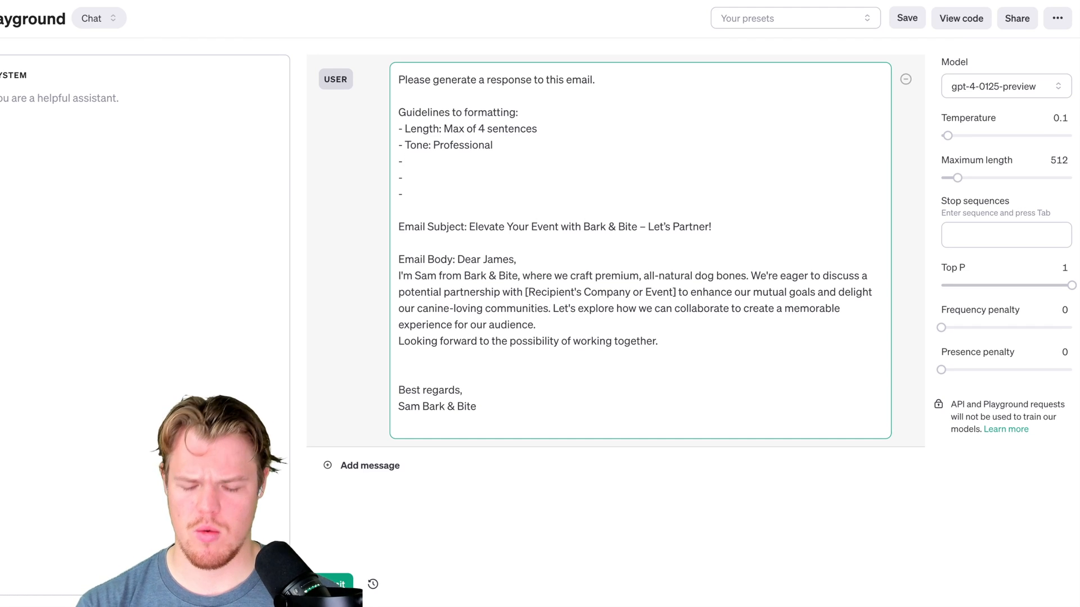
- Add a 'Name Awareness: Reference the reader's name if in the email body' guideline, fixing its misspelling
type("Name A")
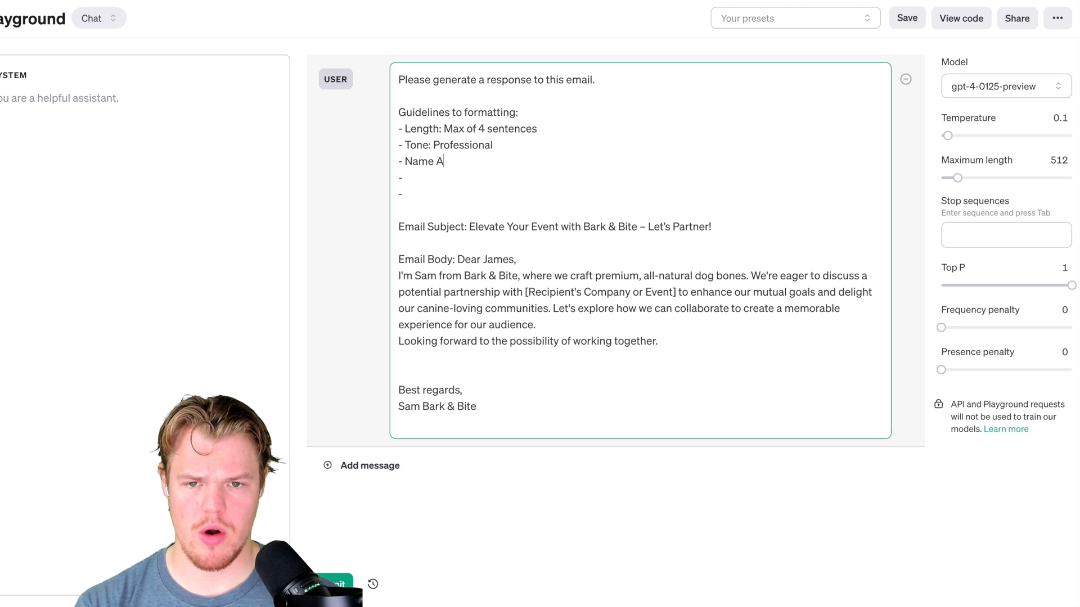
type("wareness: Reference the persons name who is reacing out if its in the")
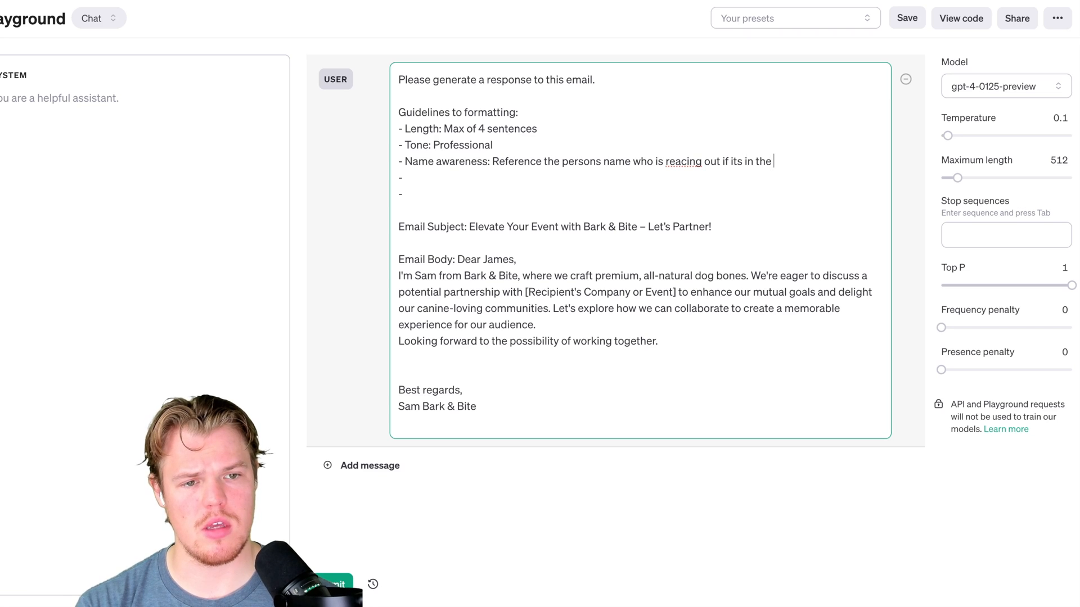
right_click(685, 161)
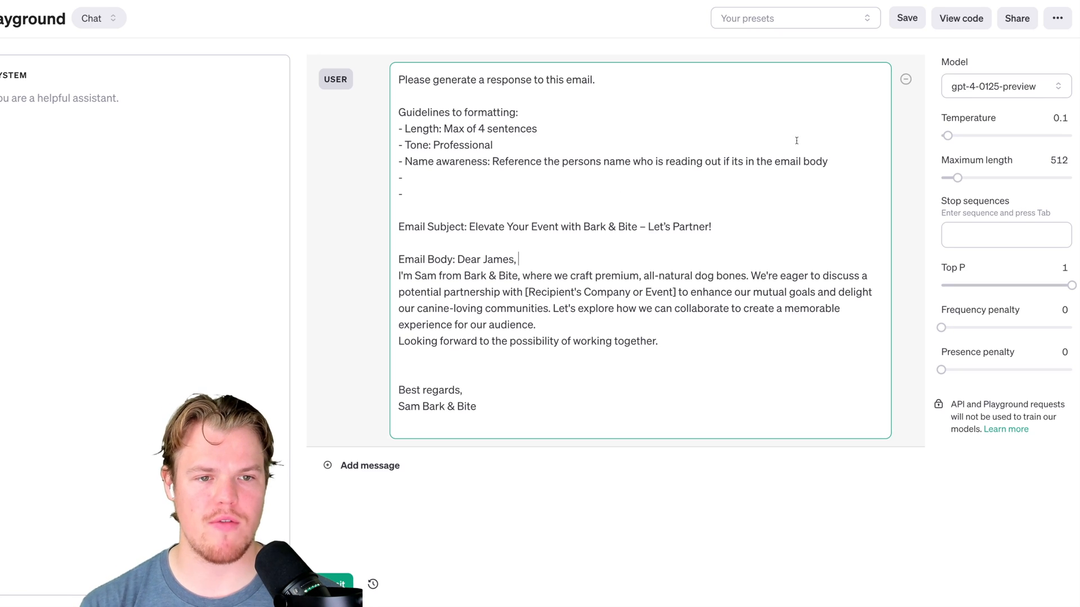
double_click(425, 259)
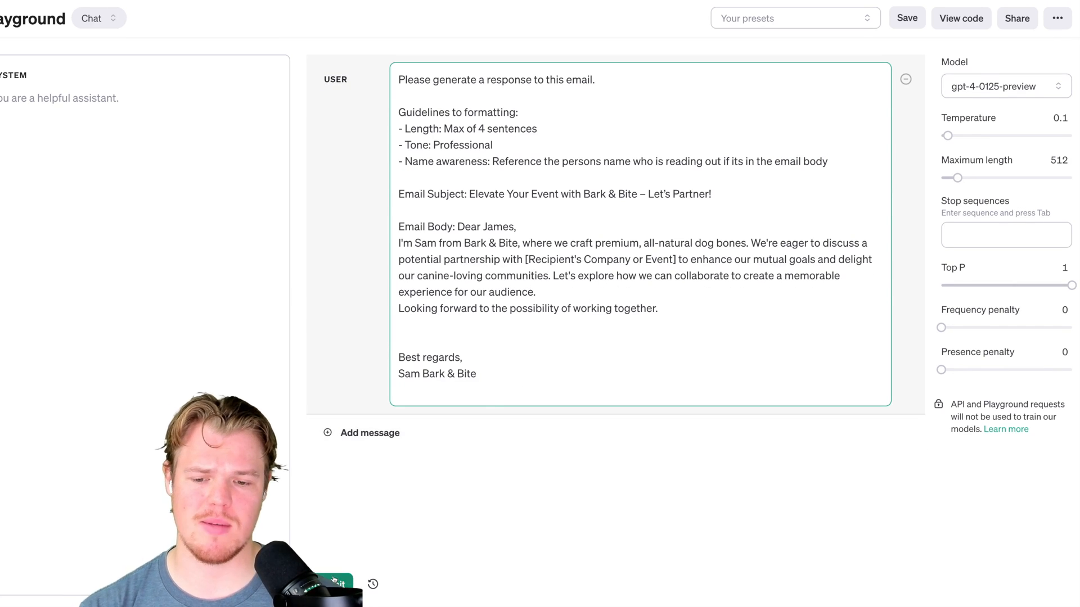
- Submit the prompt and scroll through the generated reply addressed to Sam
left_click(333, 580)
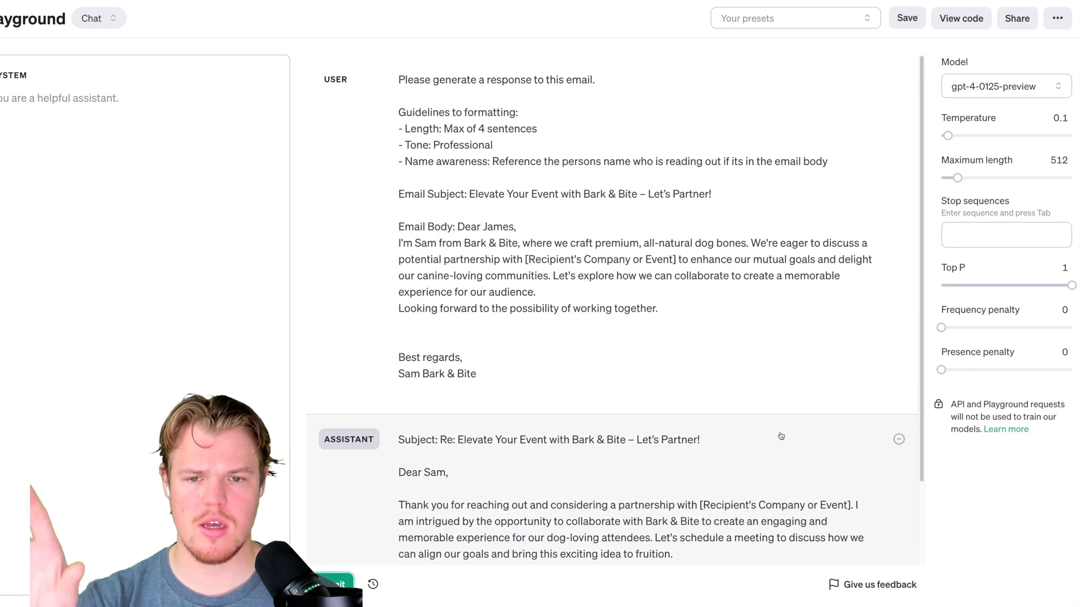
scroll("down", 3)
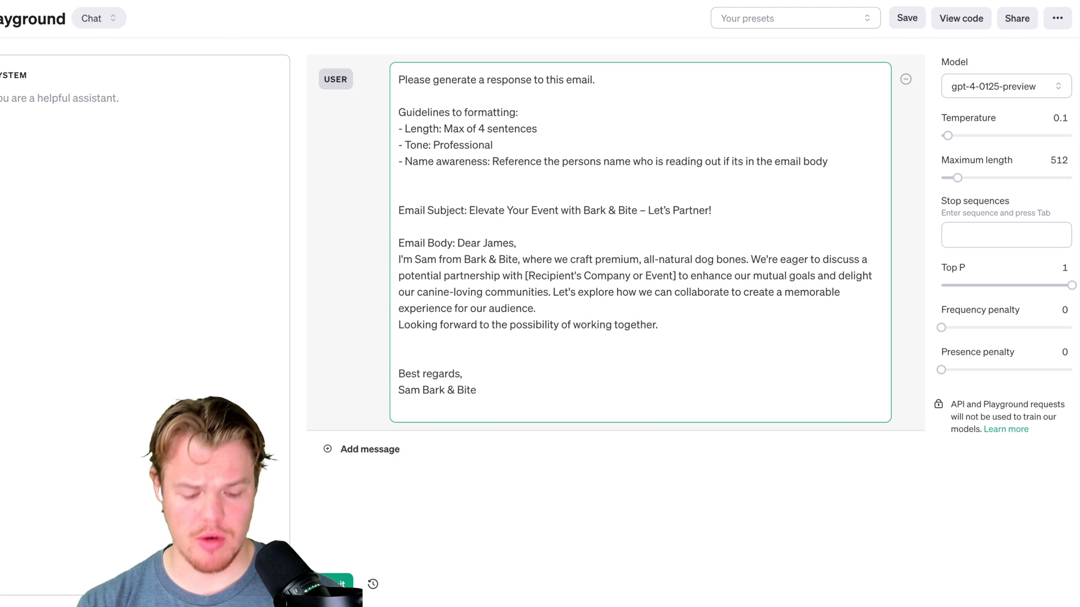
- Add guidelines '- No subject line in output' and '- Use no variables in output'
type("- No")
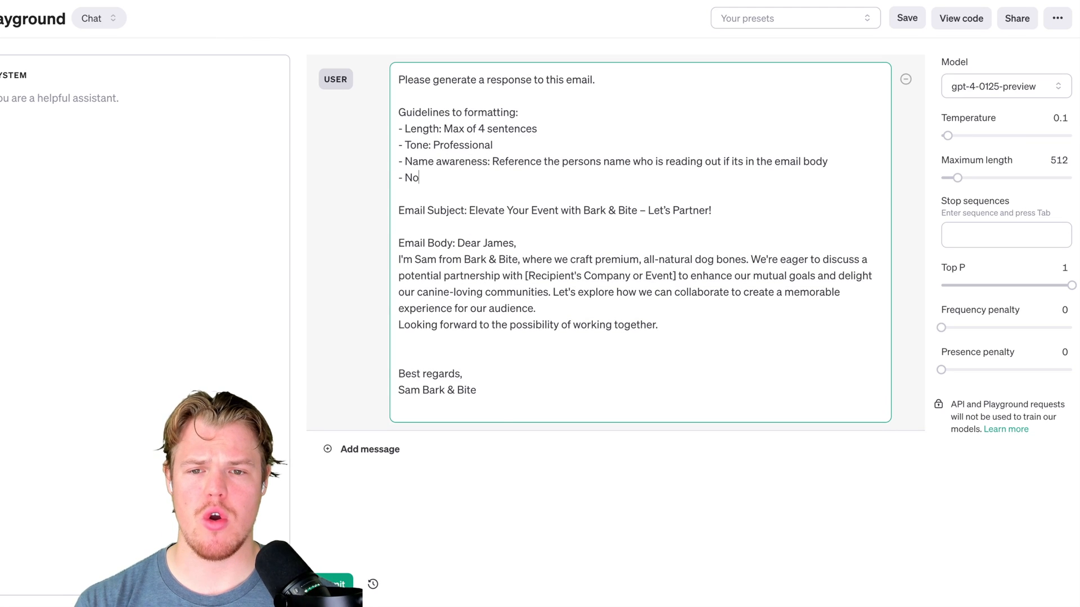
type("subject line")
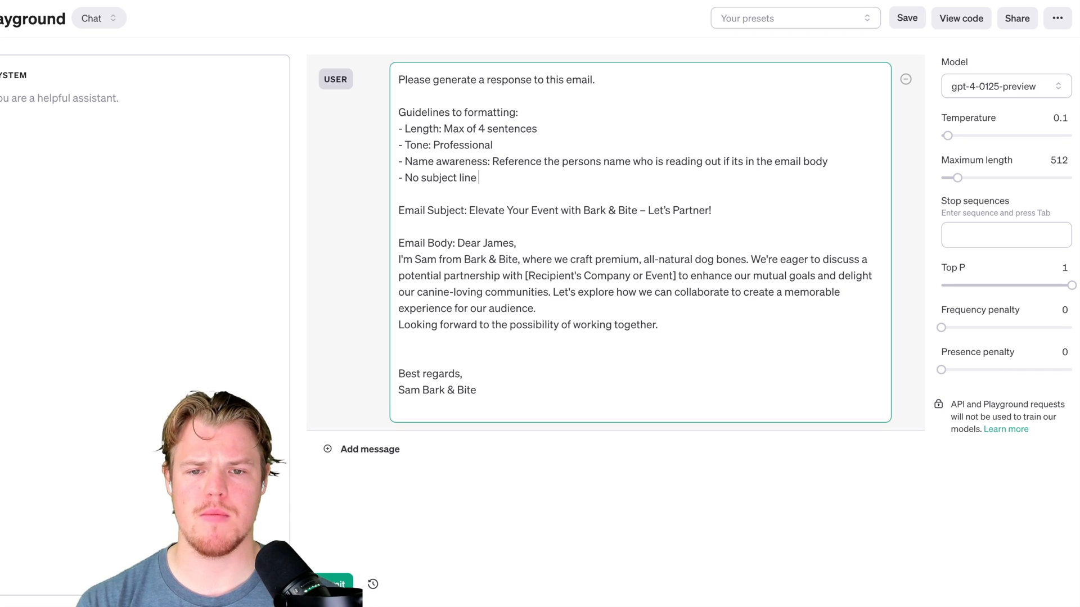
type("in output")
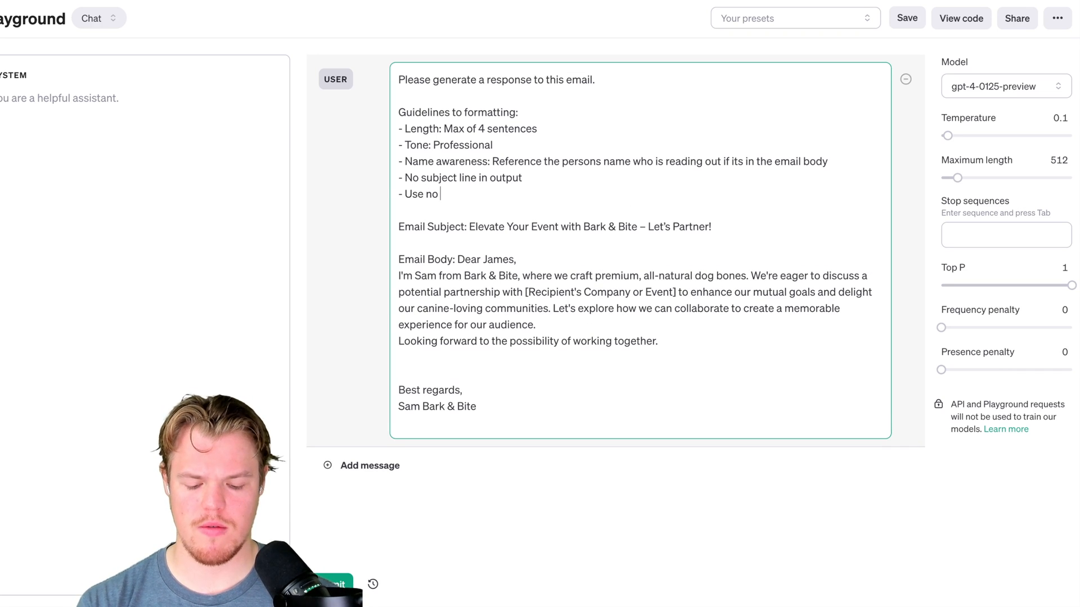
type("variables in out")
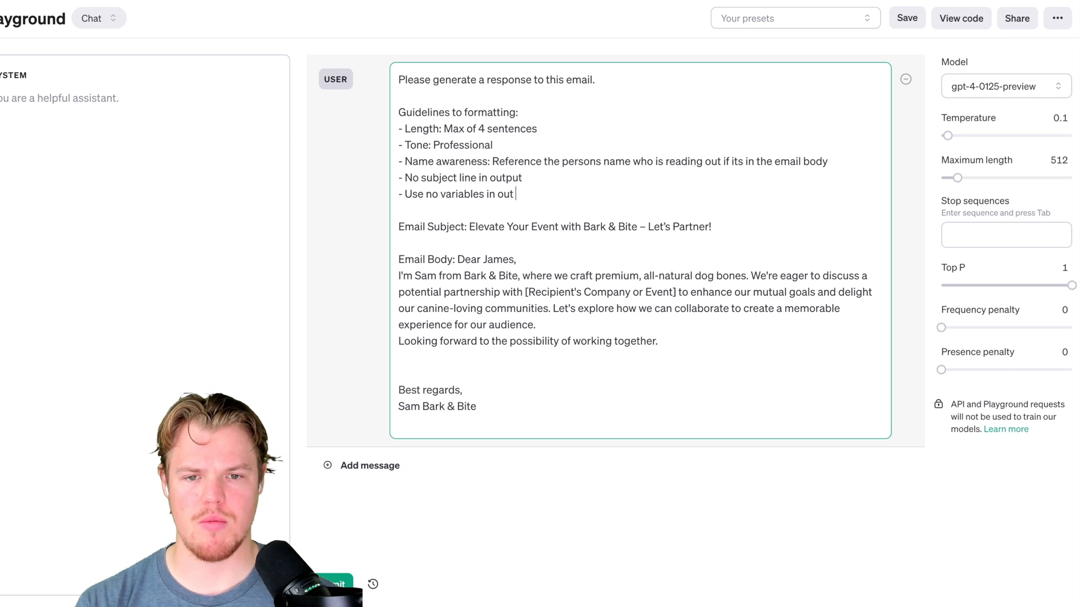